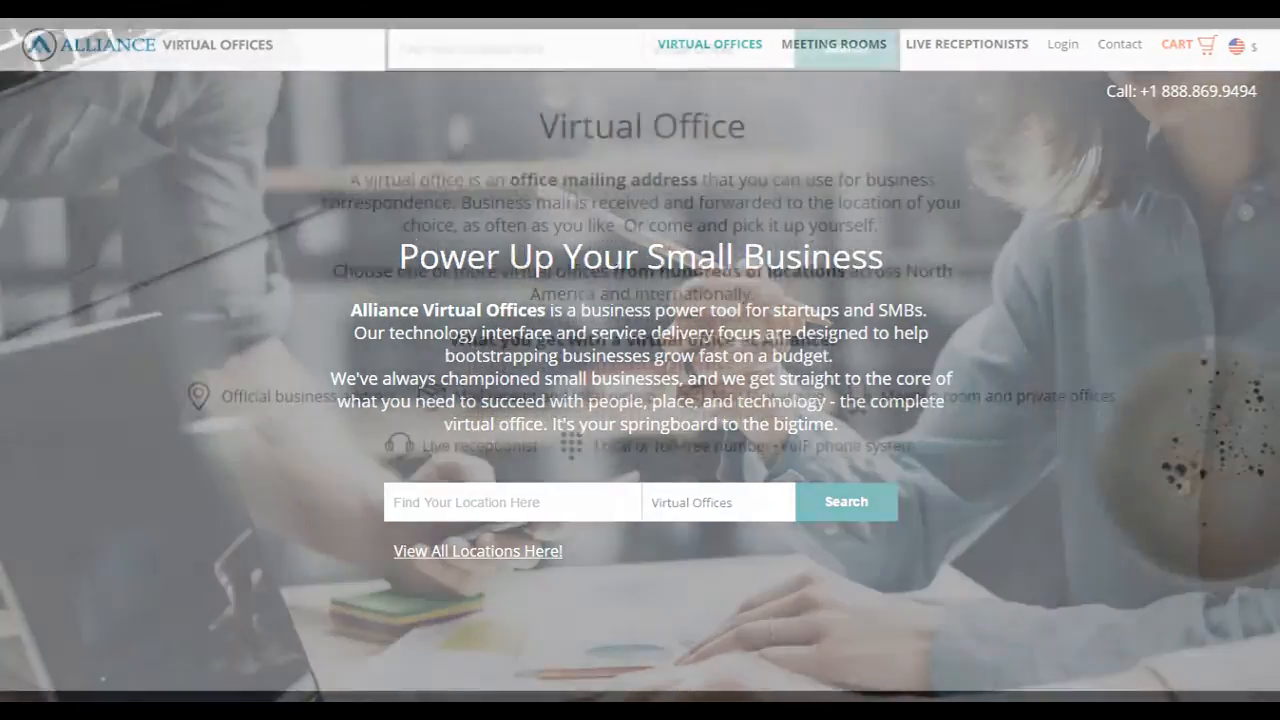
Log in to the Alliance Virtual Offices customer account and open the Configure options.
{"action": "scroll", "scroll_direction": "down", "scroll_amount": 3}
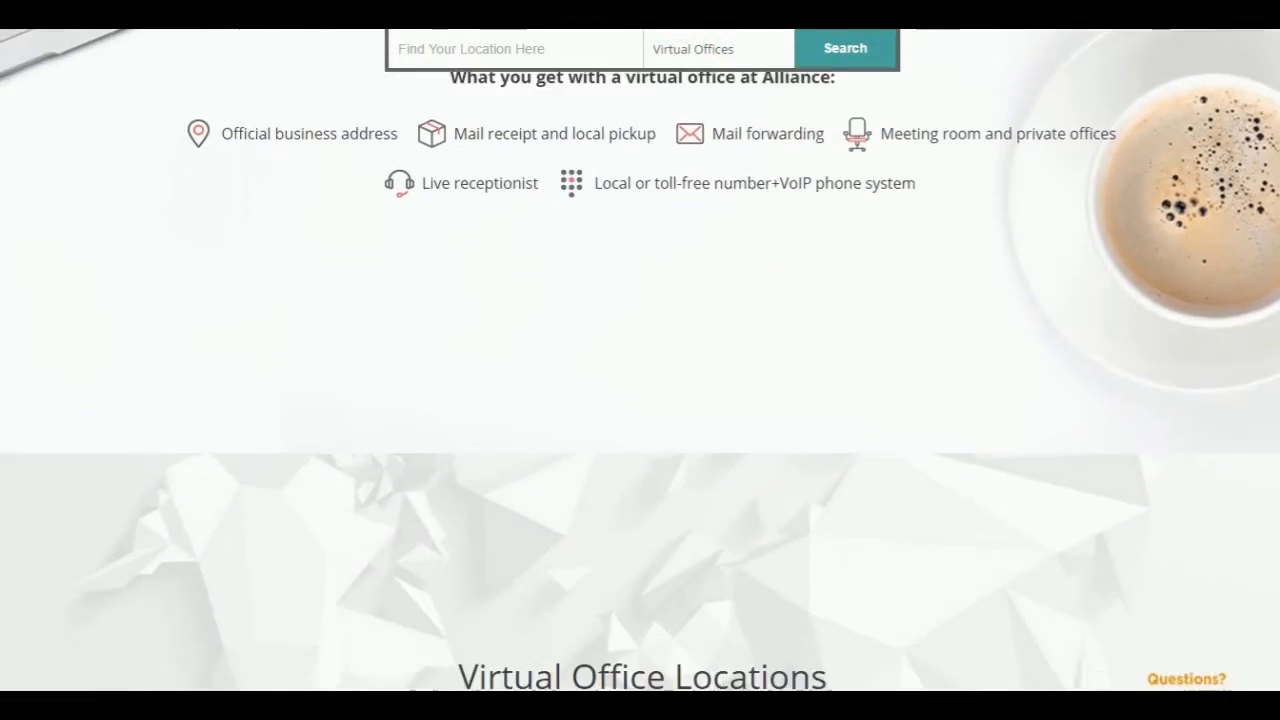
{"action": "scroll", "scroll_direction": "down", "scroll_amount": 3}
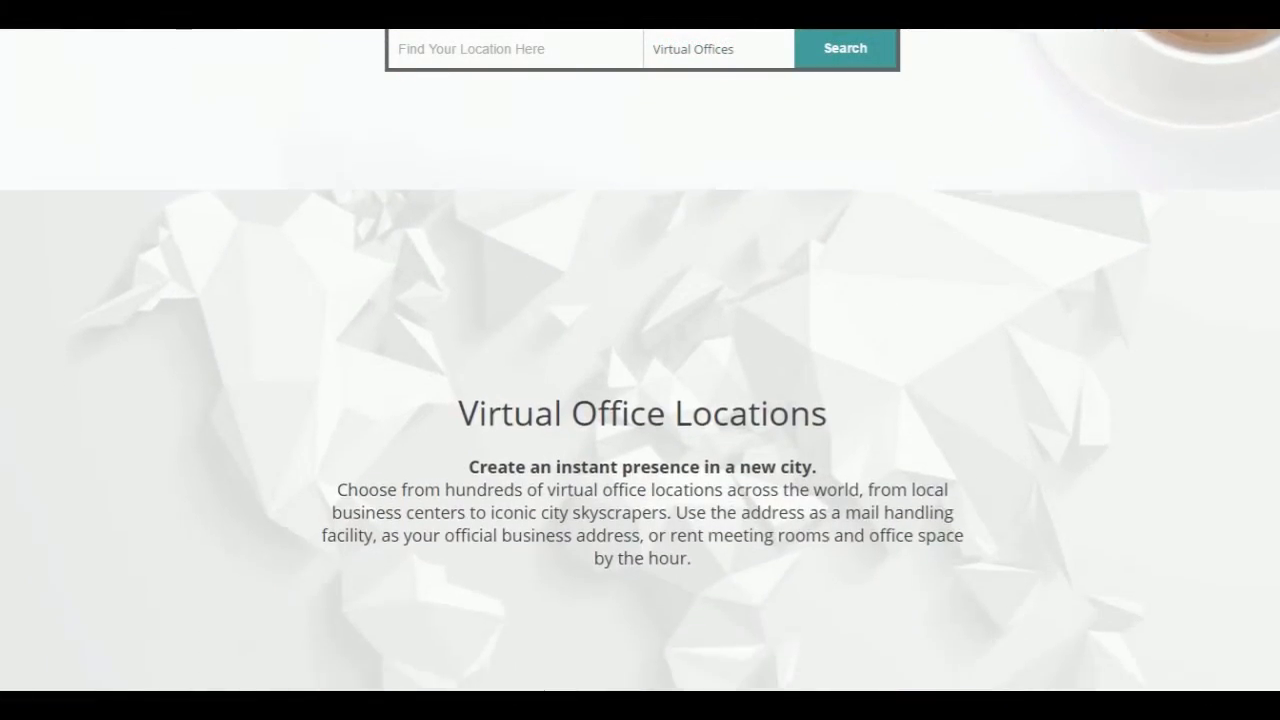
{"action": "scroll", "scroll_direction": "down", "scroll_amount": 3}
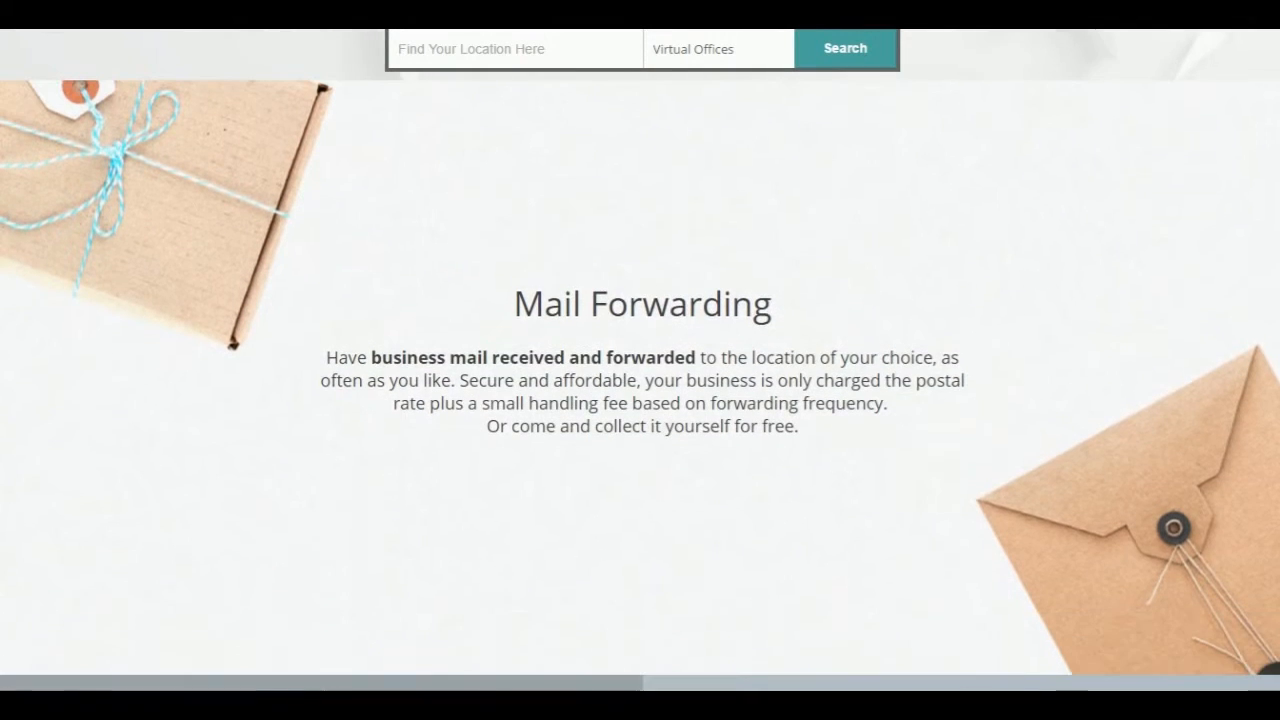
{"action": "scroll", "scroll_direction": "down", "scroll_amount": 3}
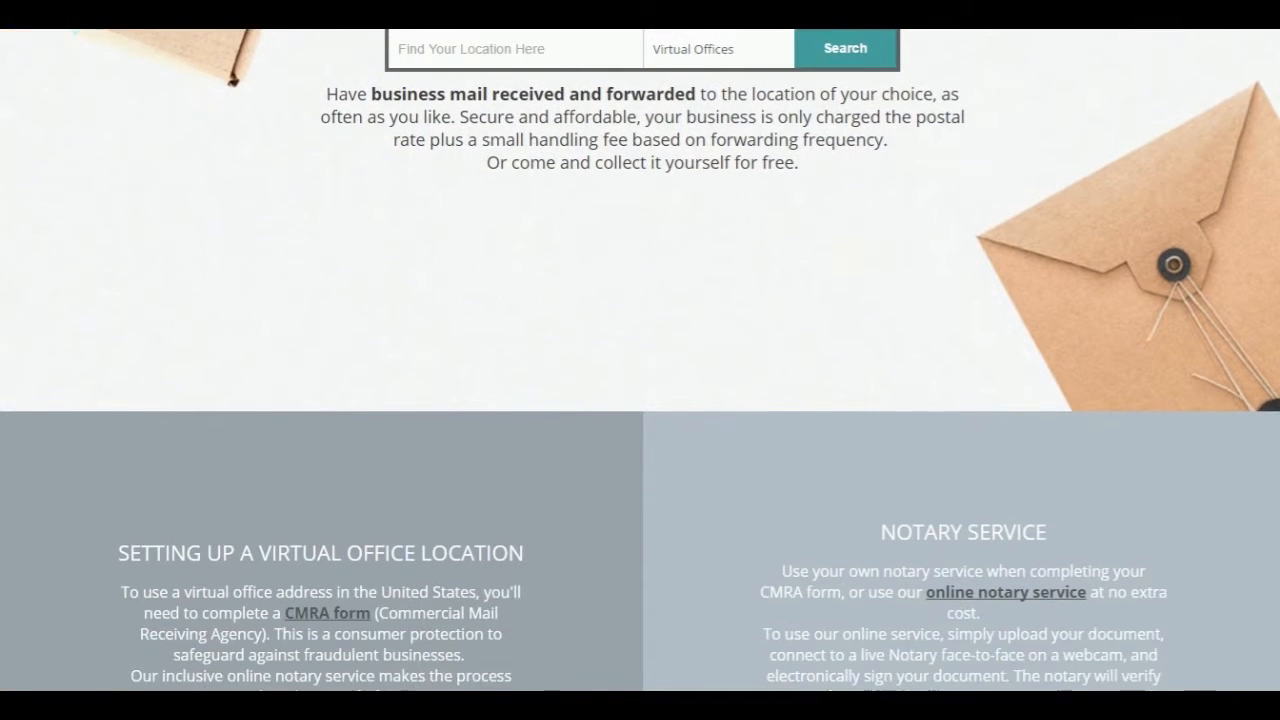
{"action": "scroll", "scroll_direction": "down", "scroll_amount": 3}
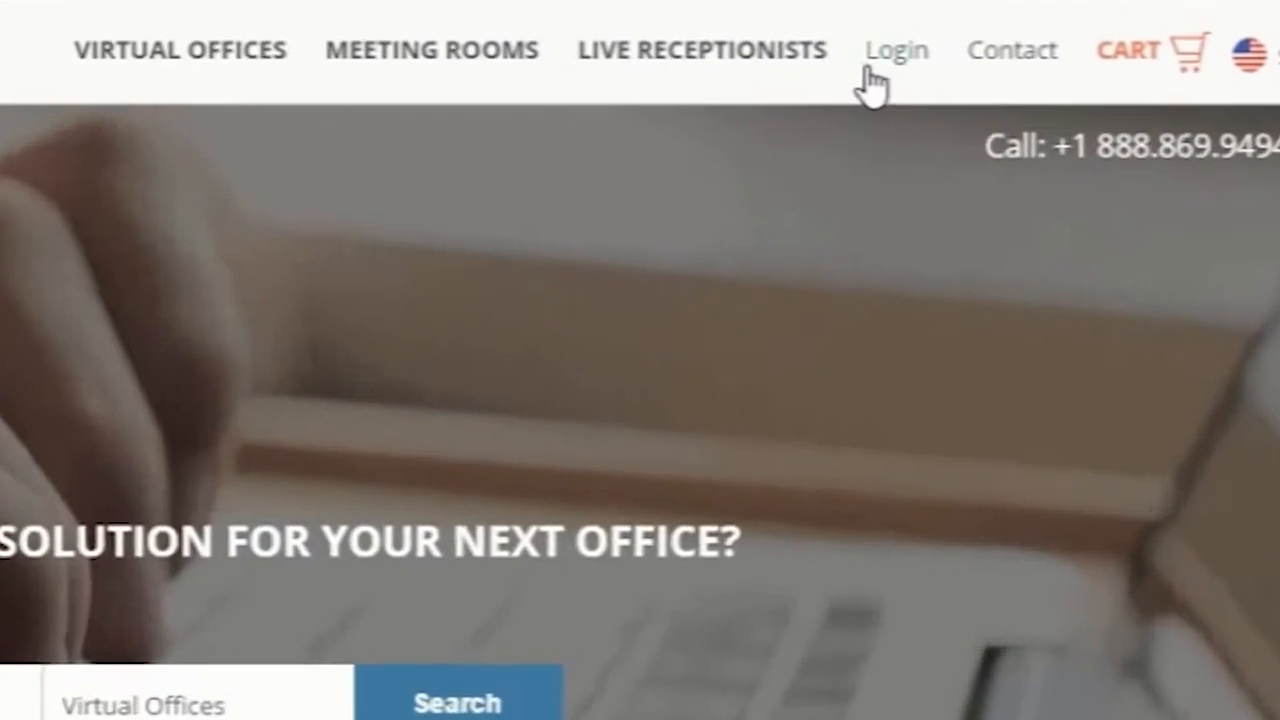
{"action": "left_click", "coordinate": [897, 50]}
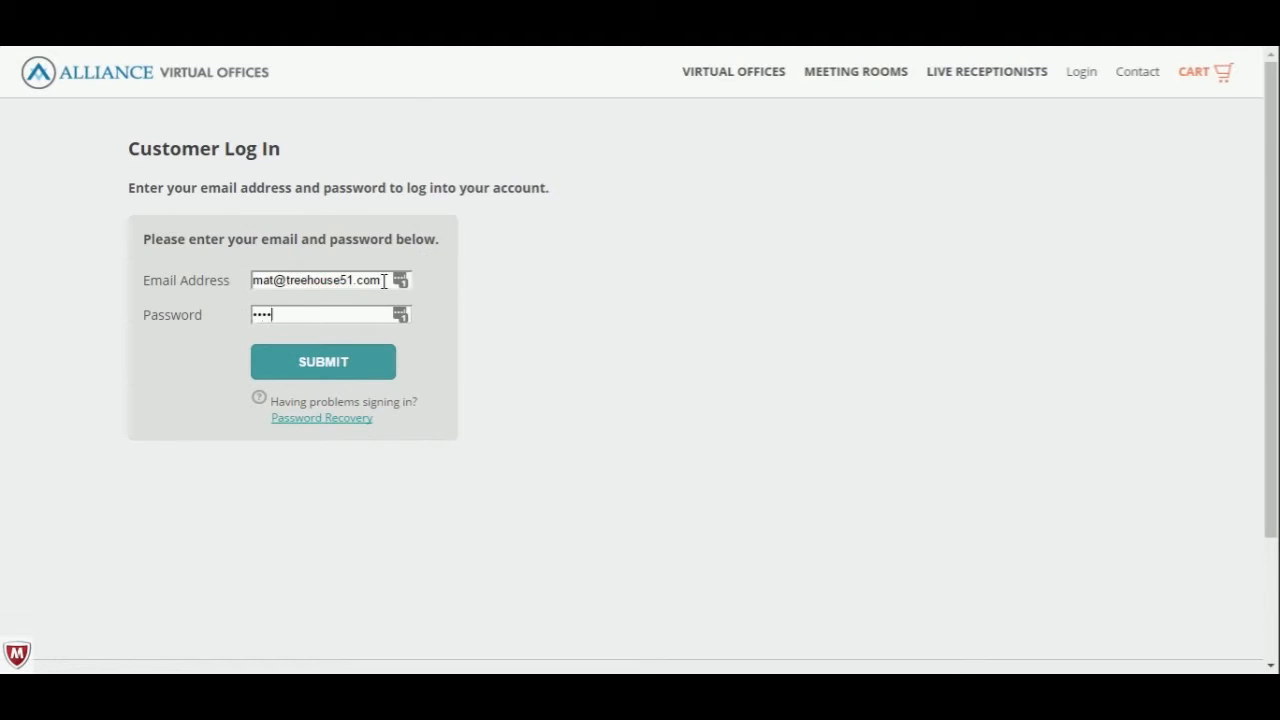
{"action": "left_click", "coordinate": [323, 361]}
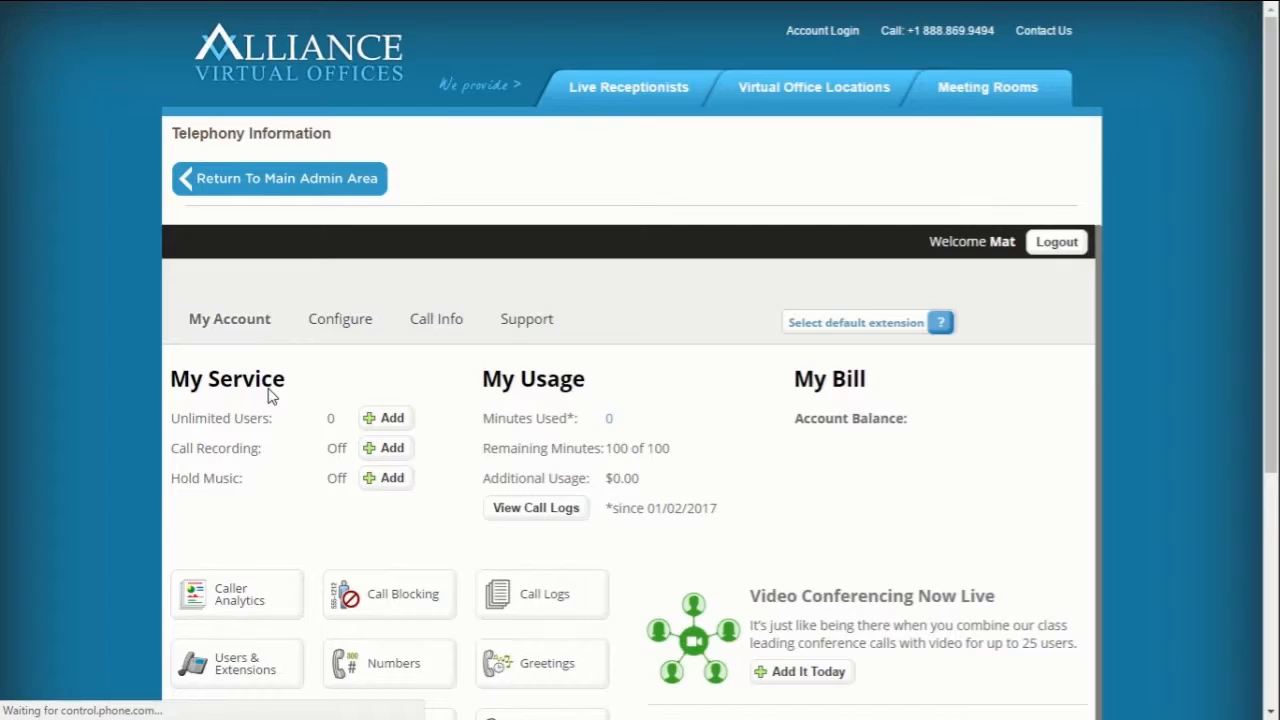
{"action": "left_click", "coordinate": [340, 318]}
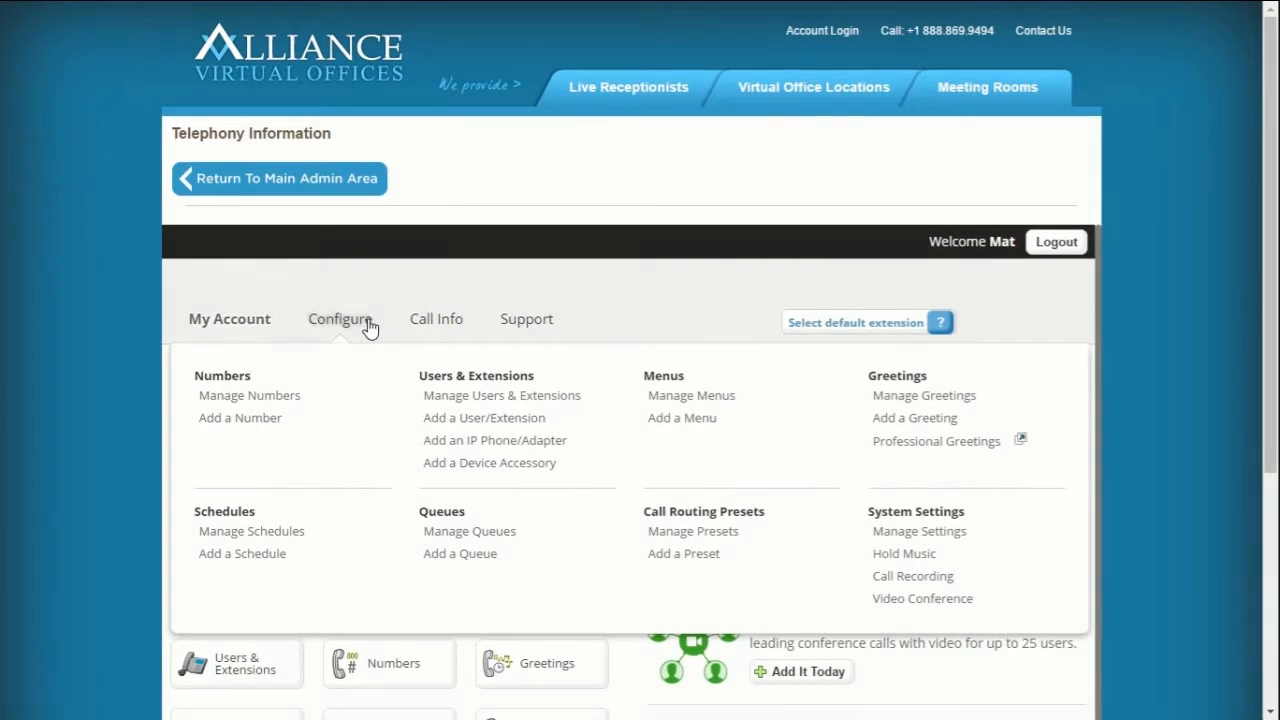
{"action": "mouse_move", "coordinate": [249, 395]}
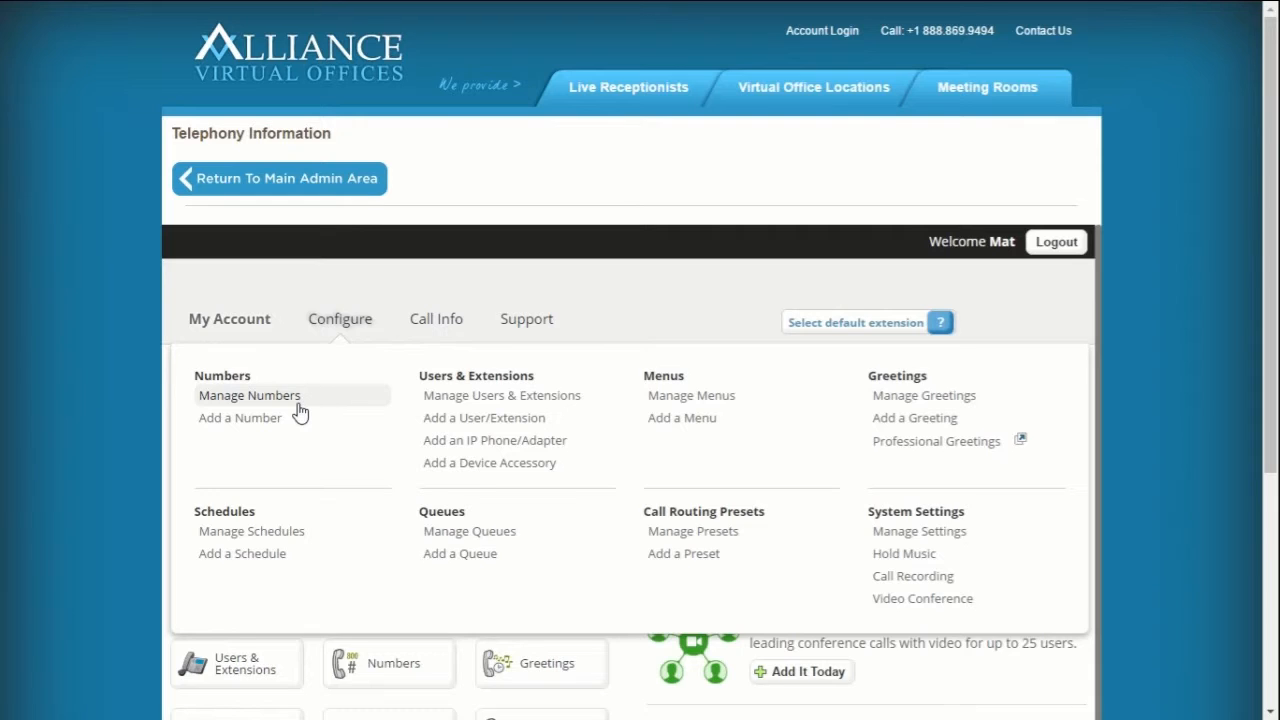
{"action": "left_click", "coordinate": [249, 395]}
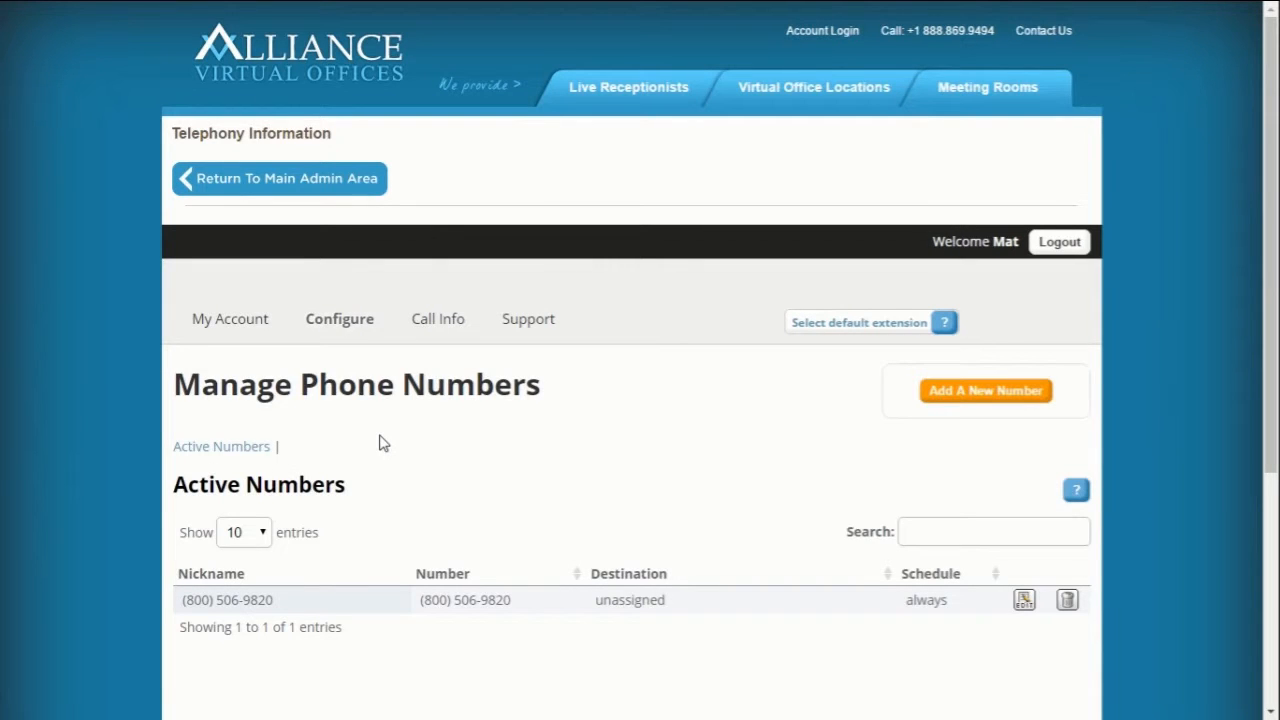
{"action": "mouse_move", "coordinate": [953, 623]}
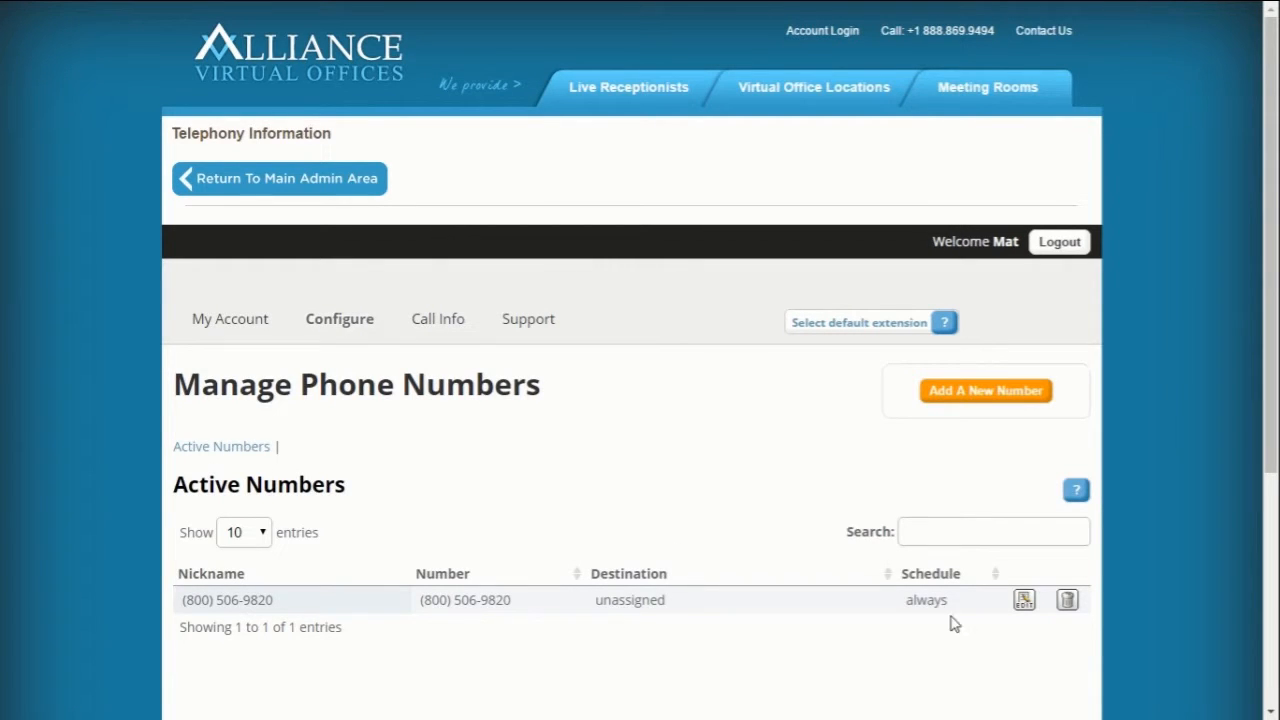
{"action": "left_click", "coordinate": [1024, 600]}
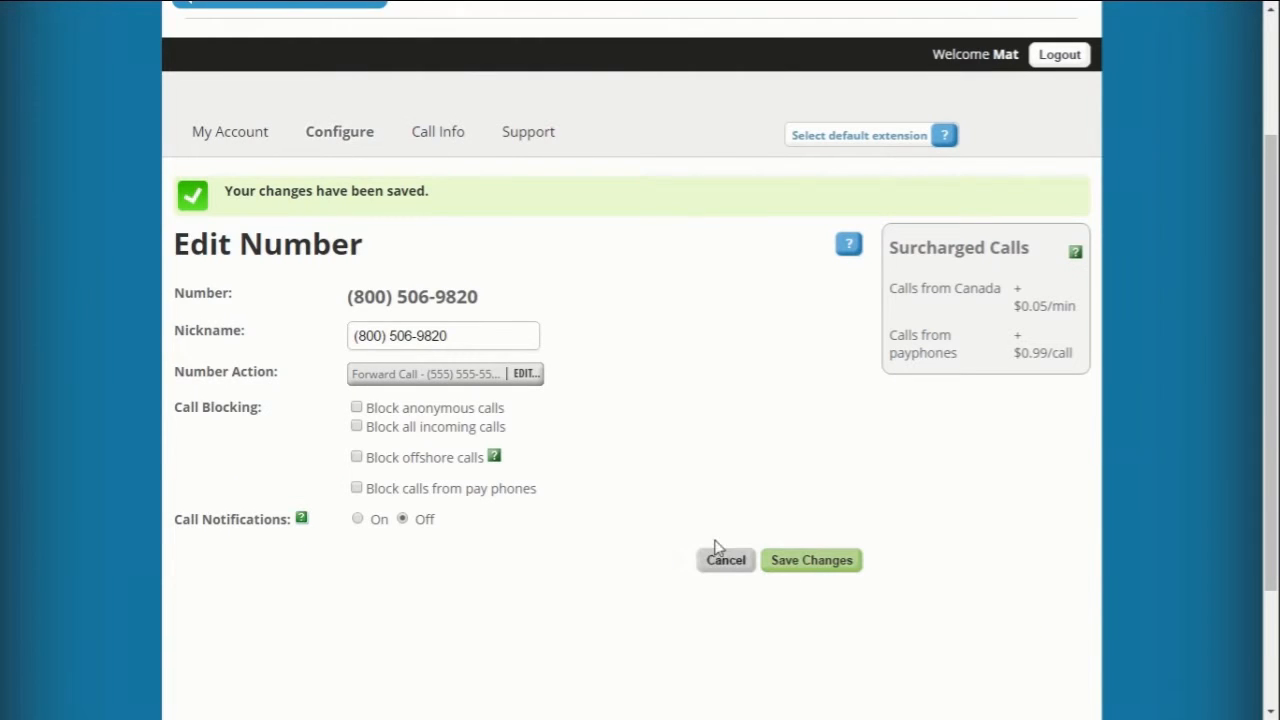
{"action": "left_click", "coordinate": [524, 373]}
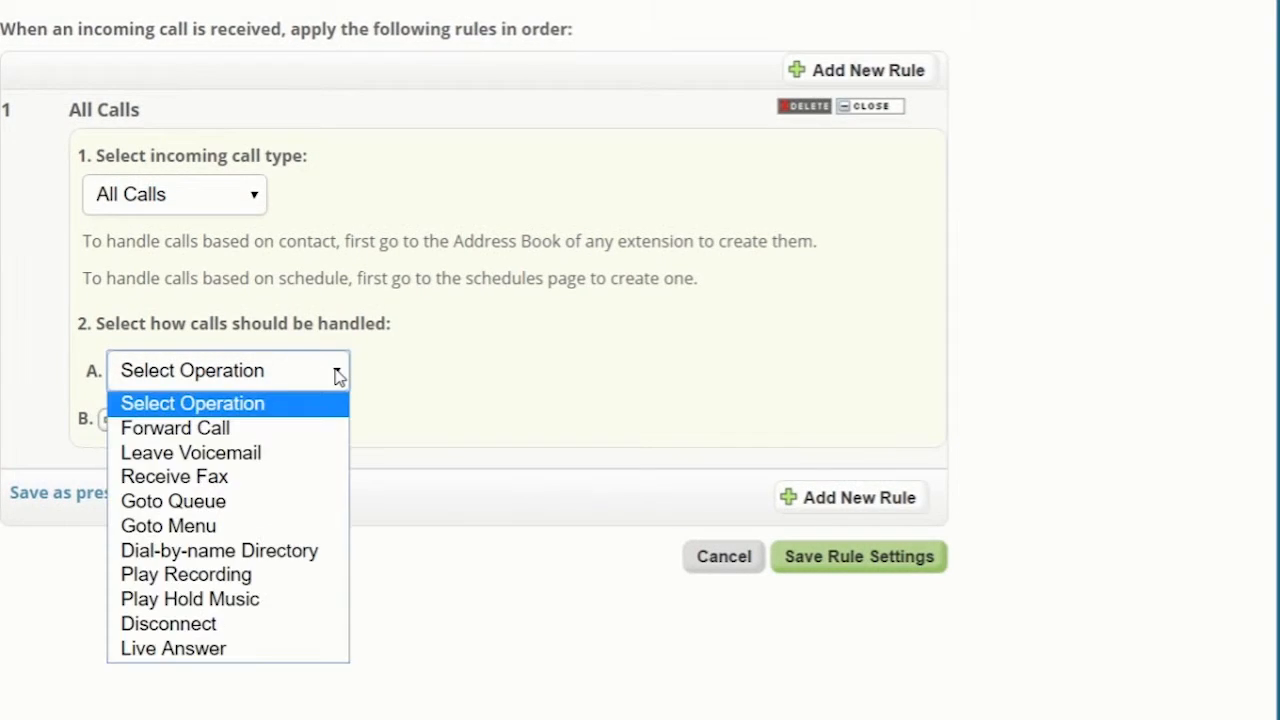
{"action": "left_click", "coordinate": [175, 427]}
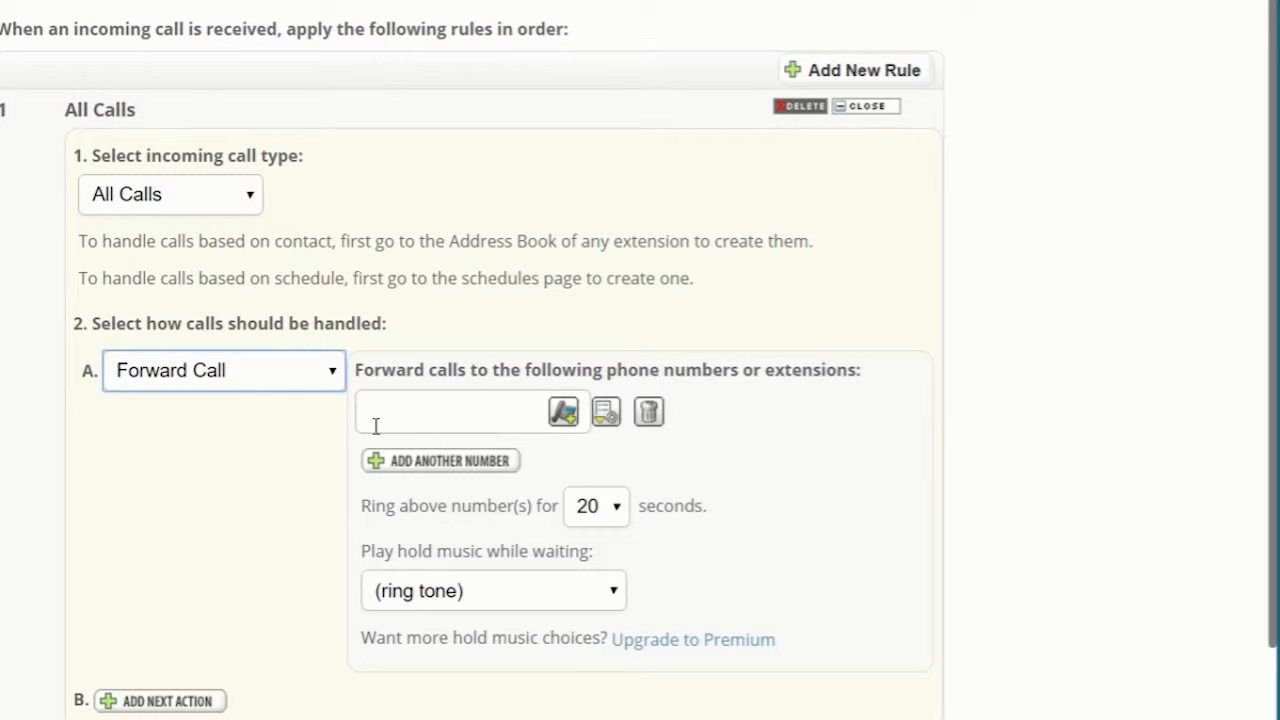
{"action": "type", "text": "5555555555"}
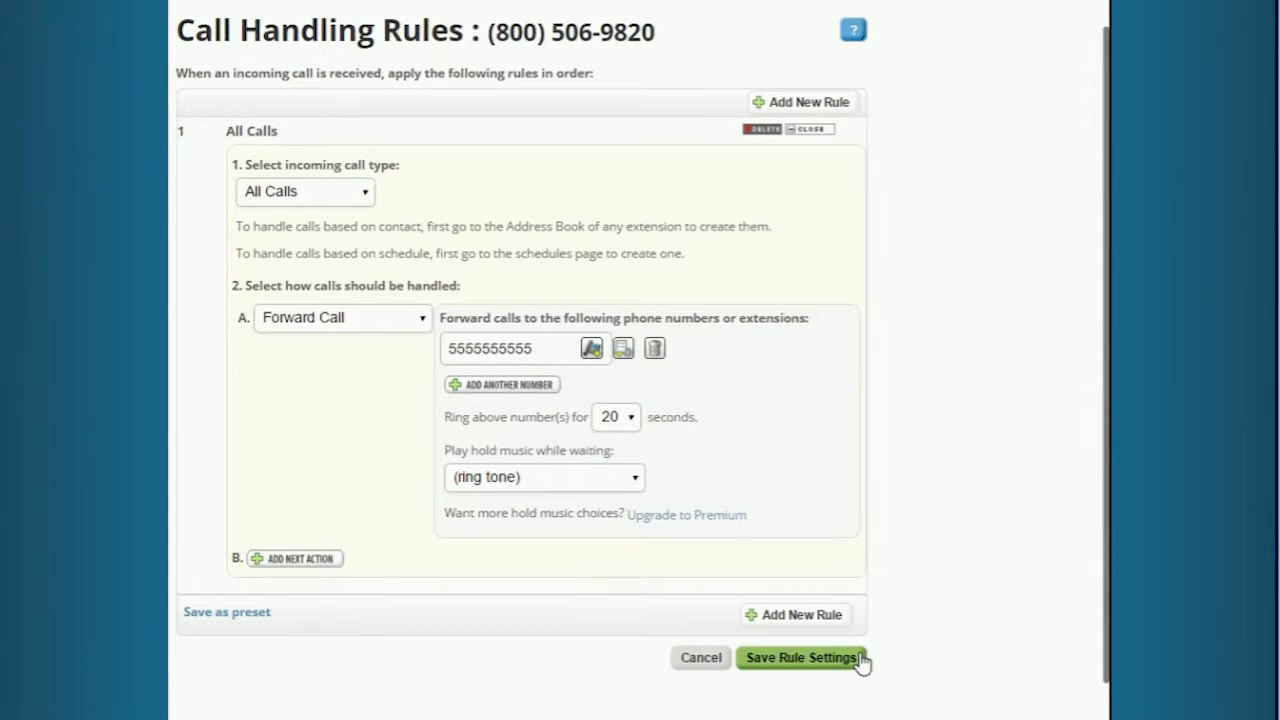
{"action": "left_click", "coordinate": [800, 657]}
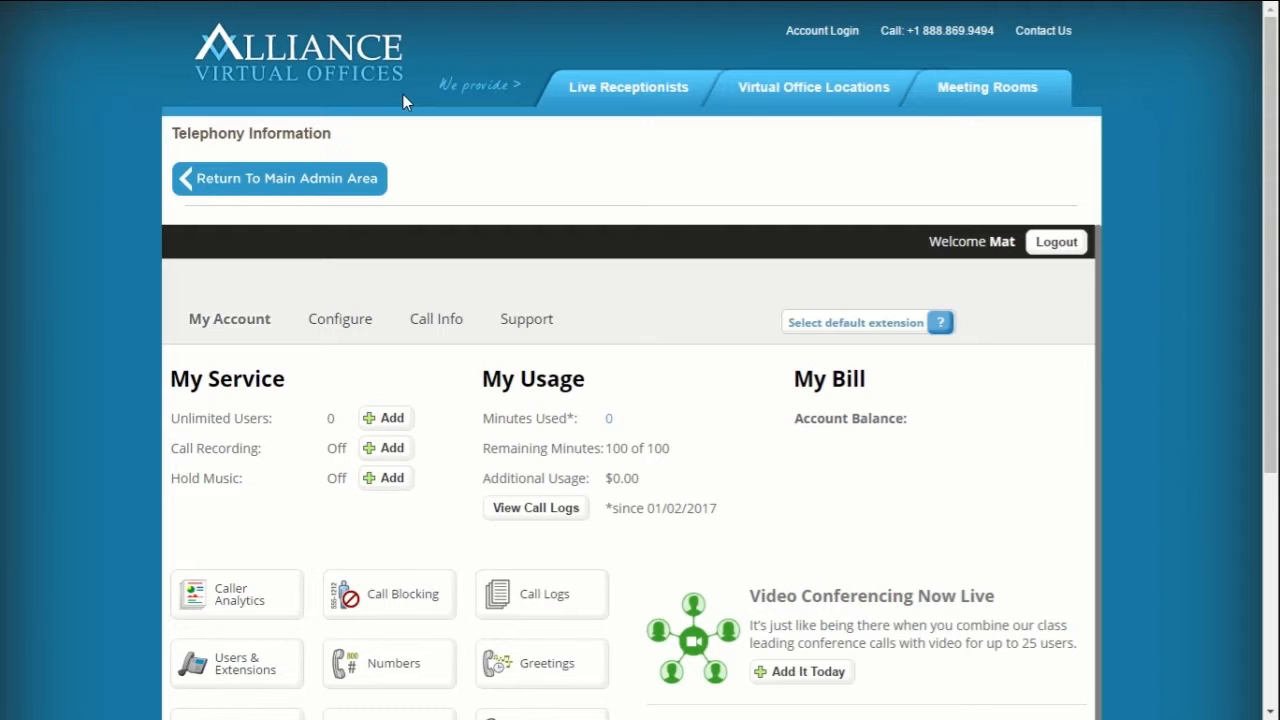
Create virtual extension 501 from Manage Users & Extensions, opening its general settings.
{"action": "left_click", "coordinate": [340, 318]}
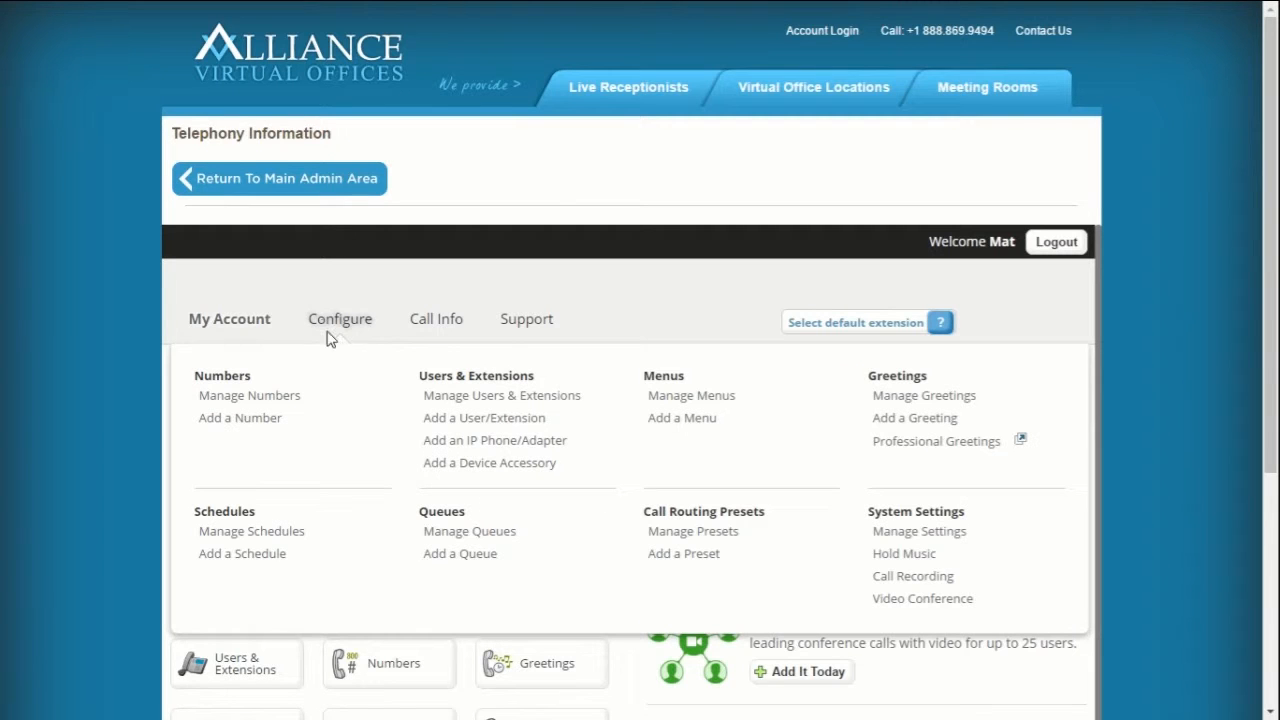
{"action": "left_click", "coordinate": [500, 395]}
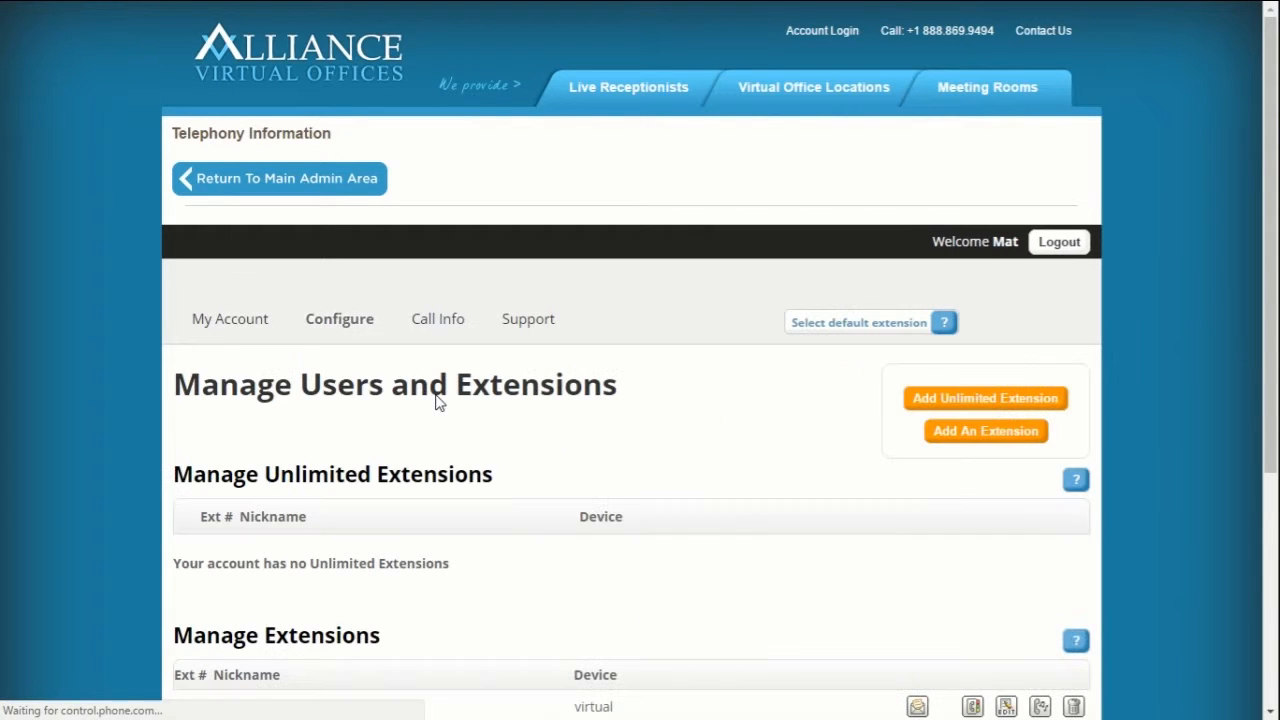
{"action": "left_click", "coordinate": [985, 431]}
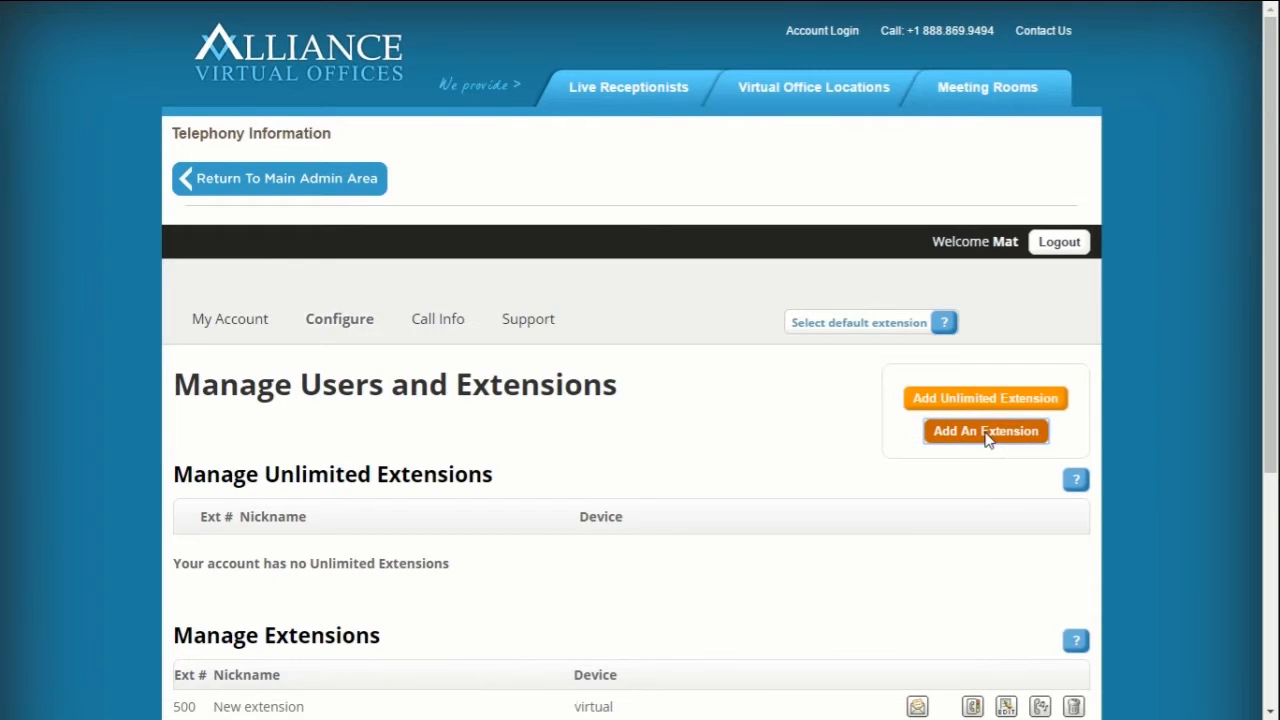
{"action": "left_click", "coordinate": [985, 430]}
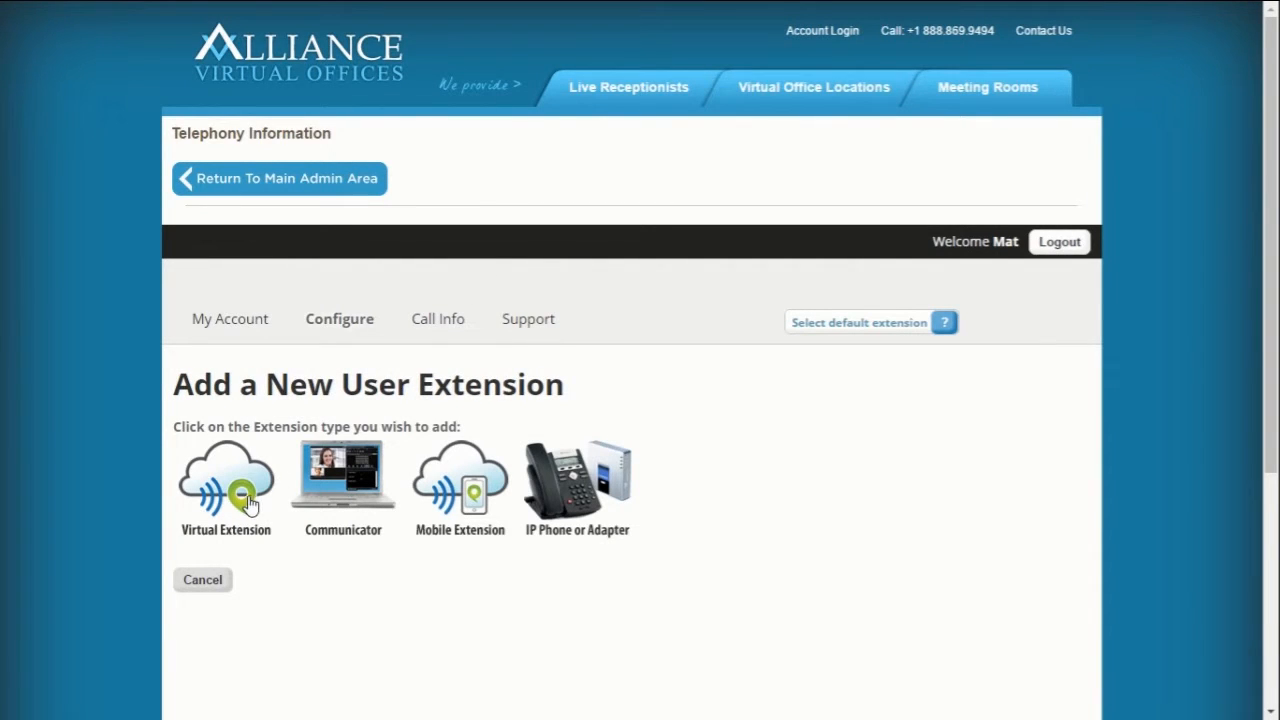
{"action": "left_click", "coordinate": [225, 485]}
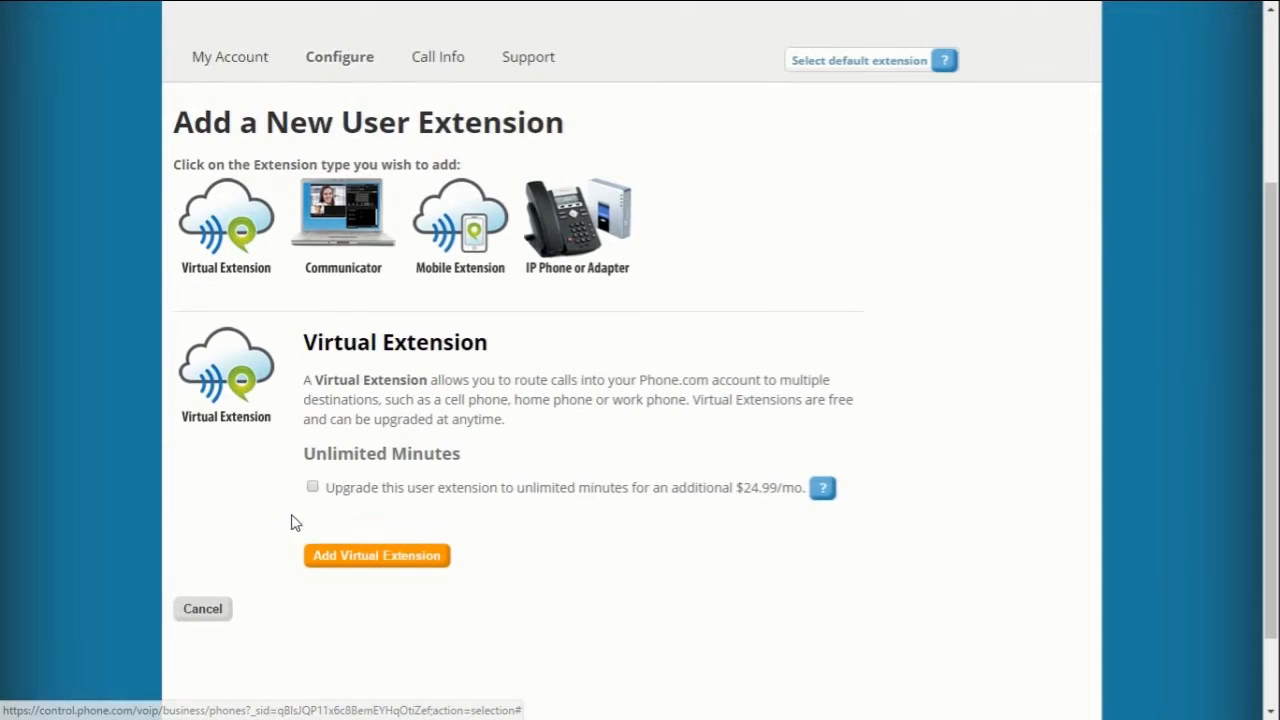
{"action": "left_click", "coordinate": [376, 555]}
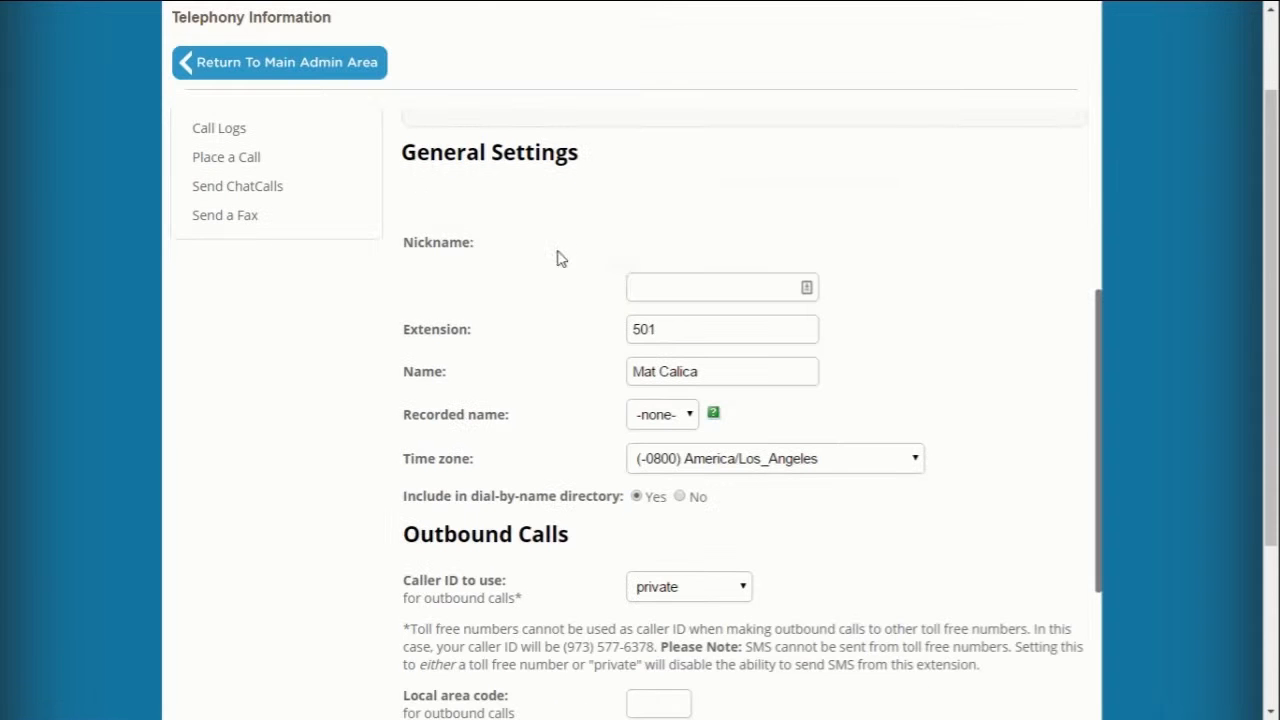
Enter 'ACME' as extension 501's nickname and save, leaving voicemail on.
{"action": "left_click", "coordinate": [715, 287]}
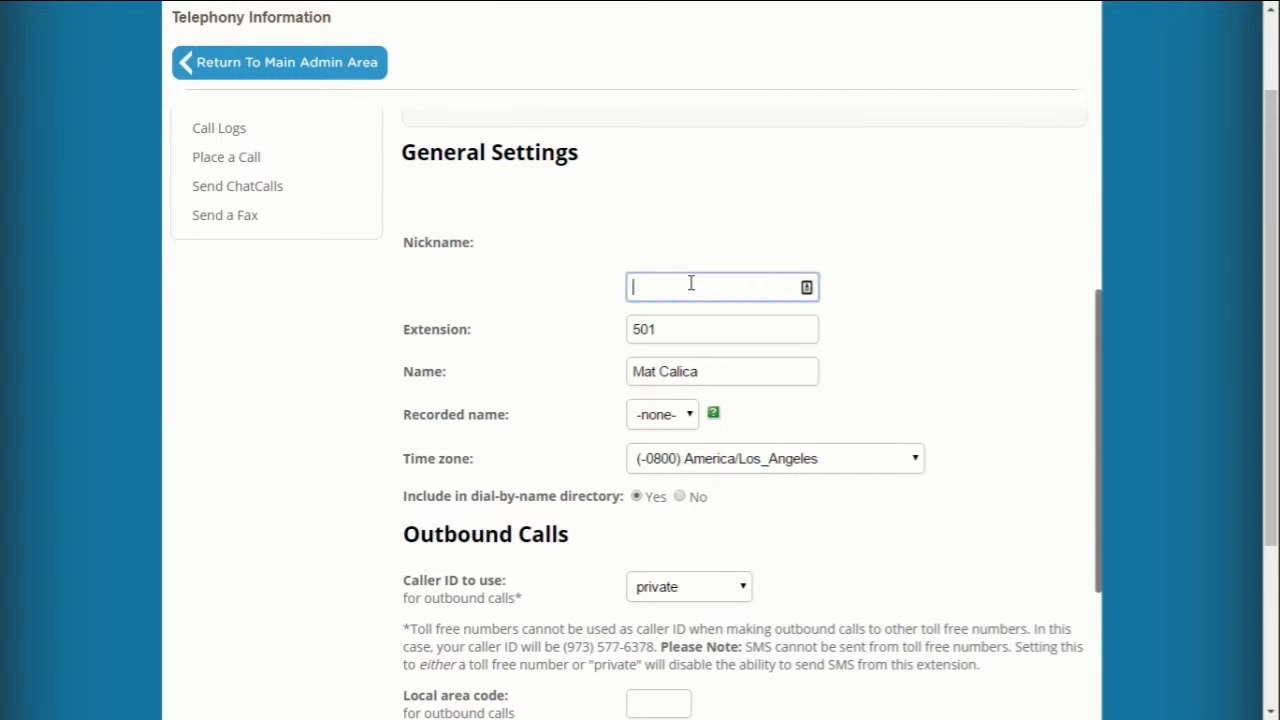
{"action": "type", "text": "ACME"}
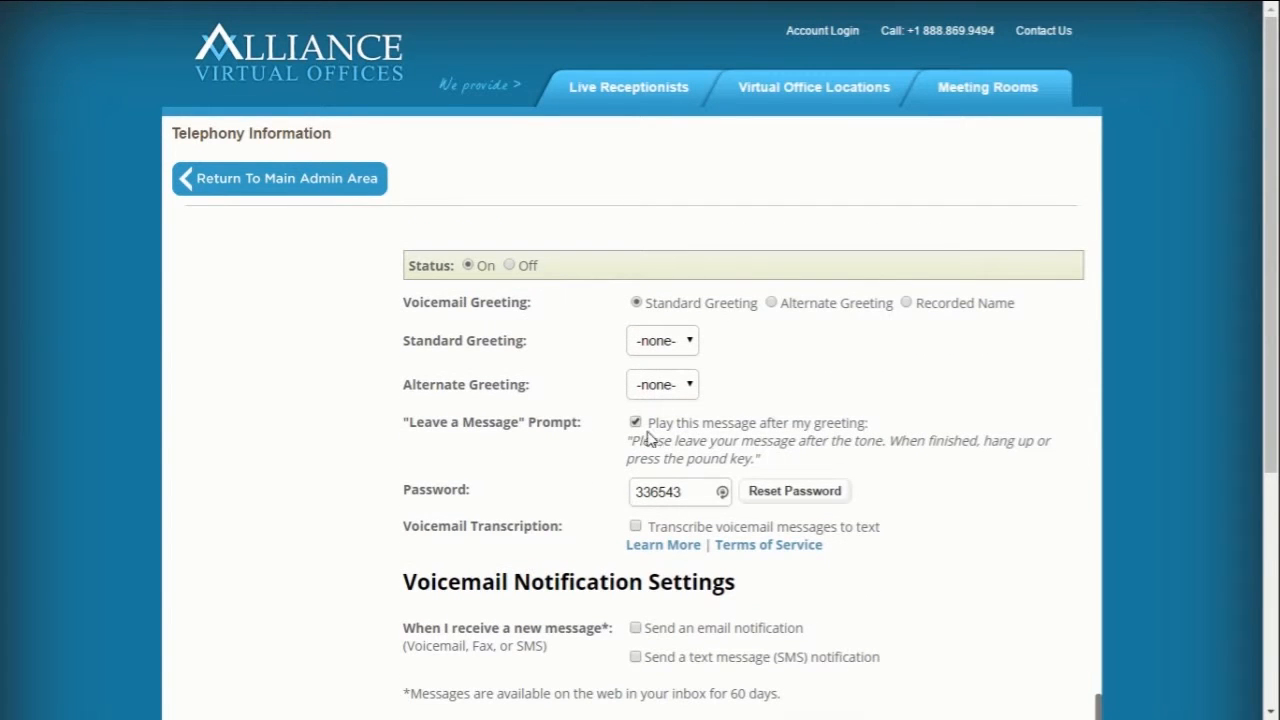
{"action": "mouse_move", "coordinate": [640, 443]}
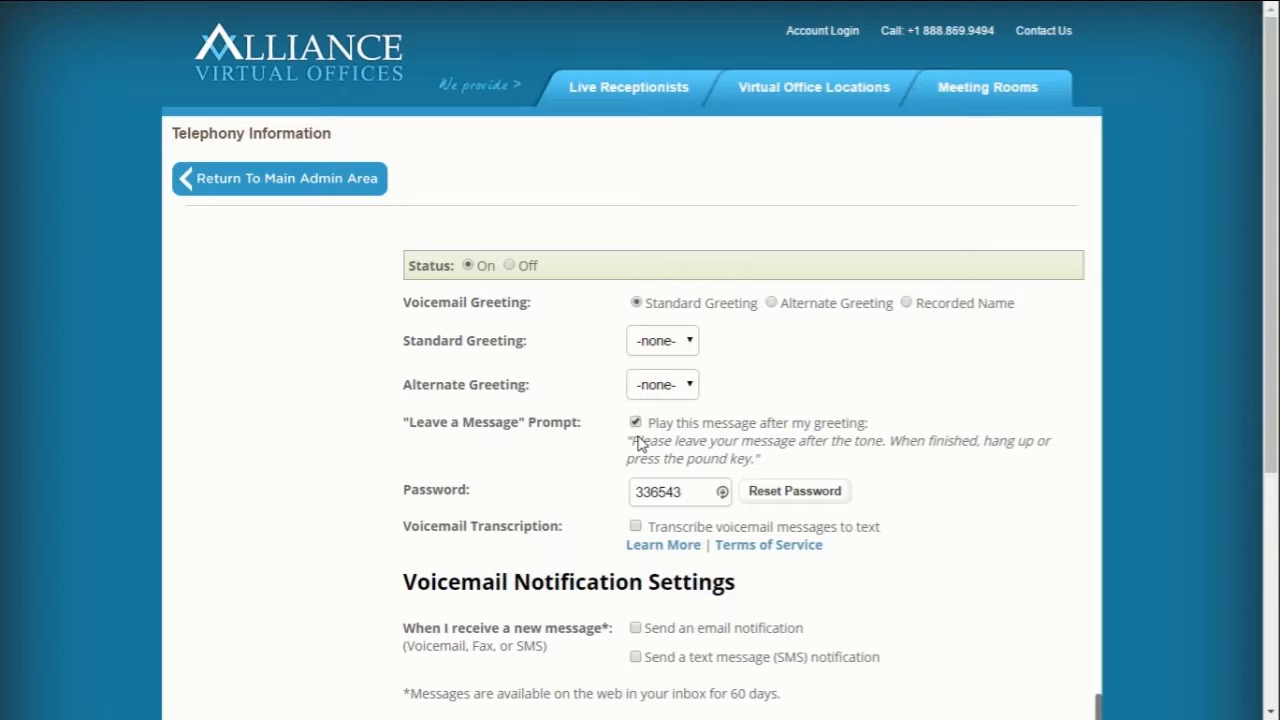
{"action": "scroll", "scroll_direction": "down", "scroll_amount": 3}
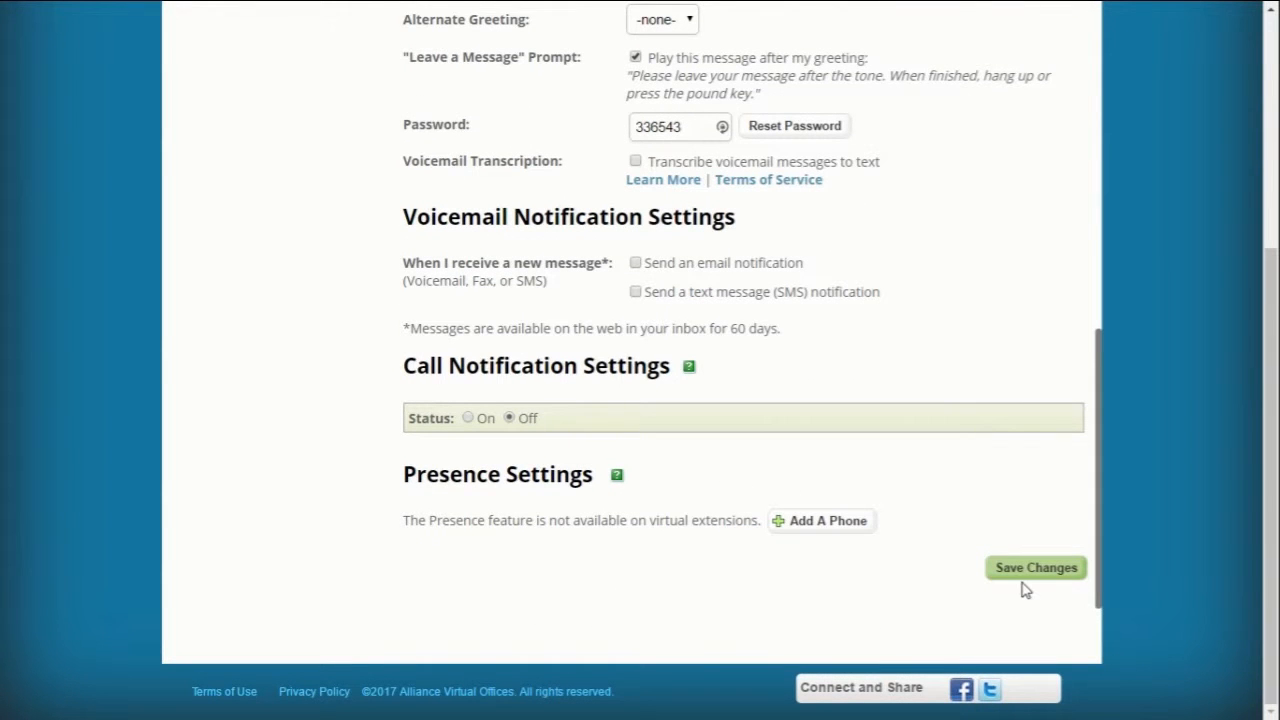
{"action": "left_click", "coordinate": [1036, 567]}
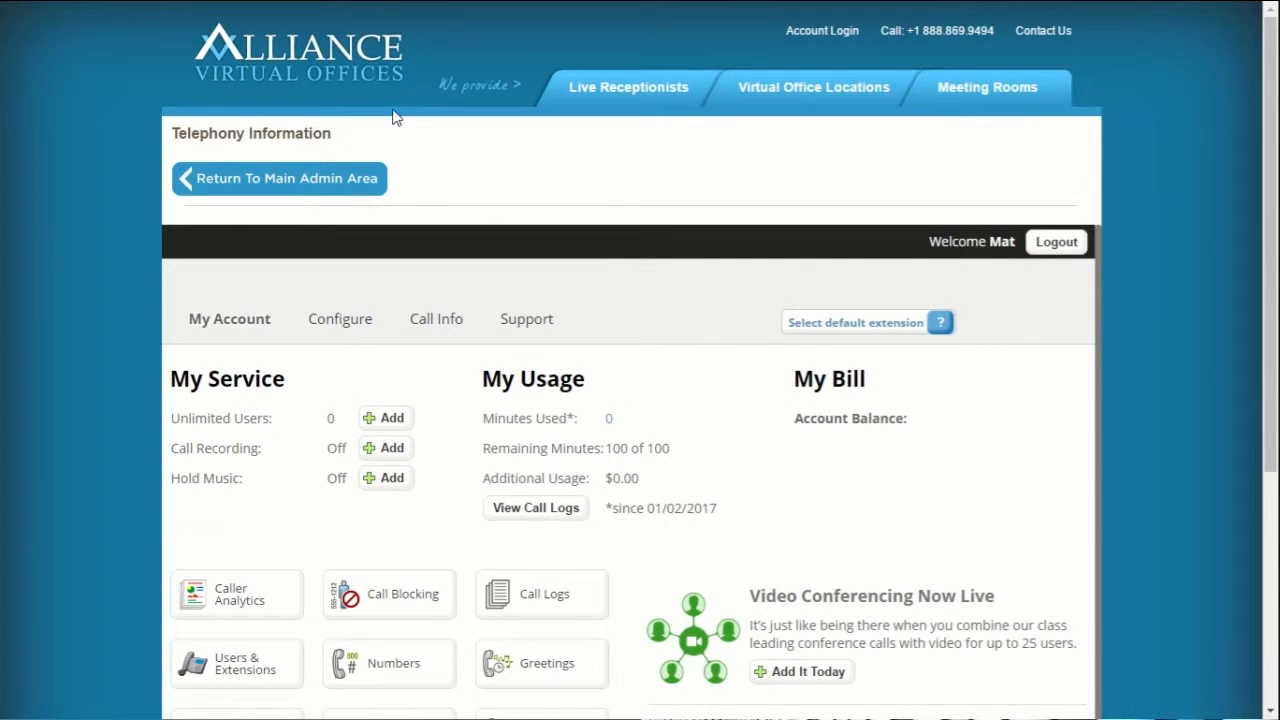
Add a Text to Greeting greeting nicknamed 'GREETING 1' from the Greetings list and save it.
{"action": "left_click", "coordinate": [340, 319]}
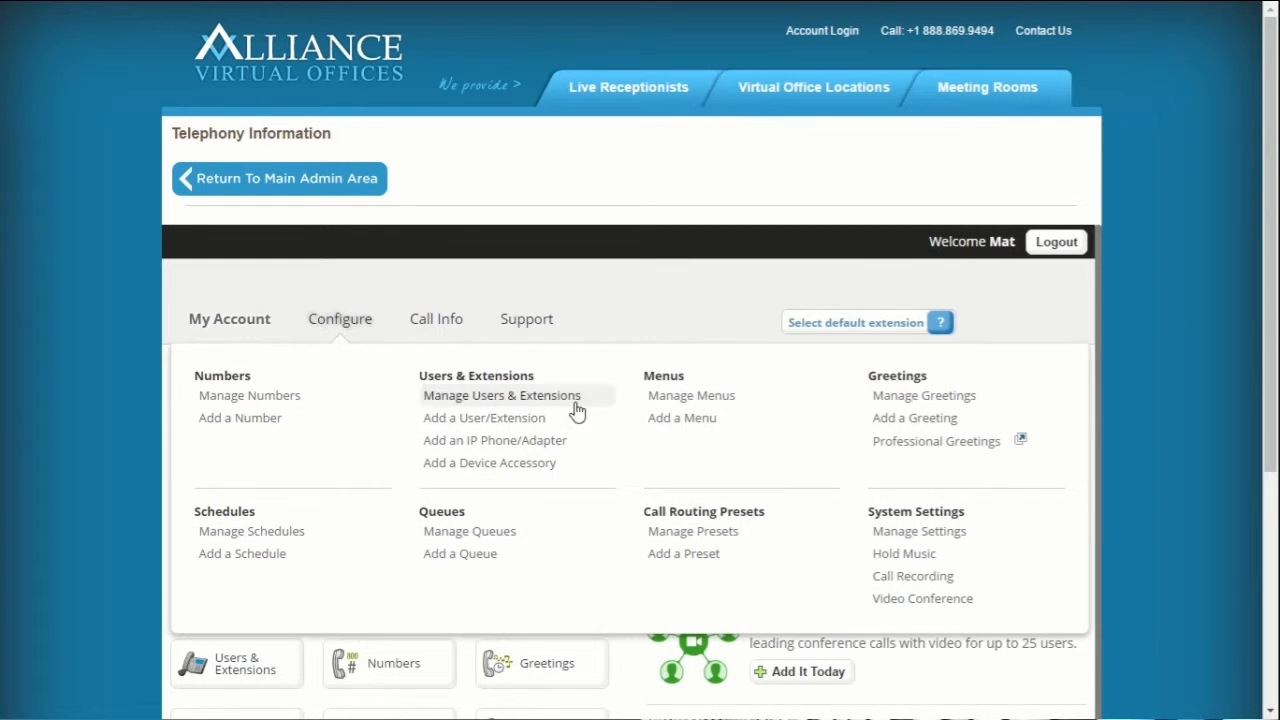
{"action": "left_click", "coordinate": [923, 395]}
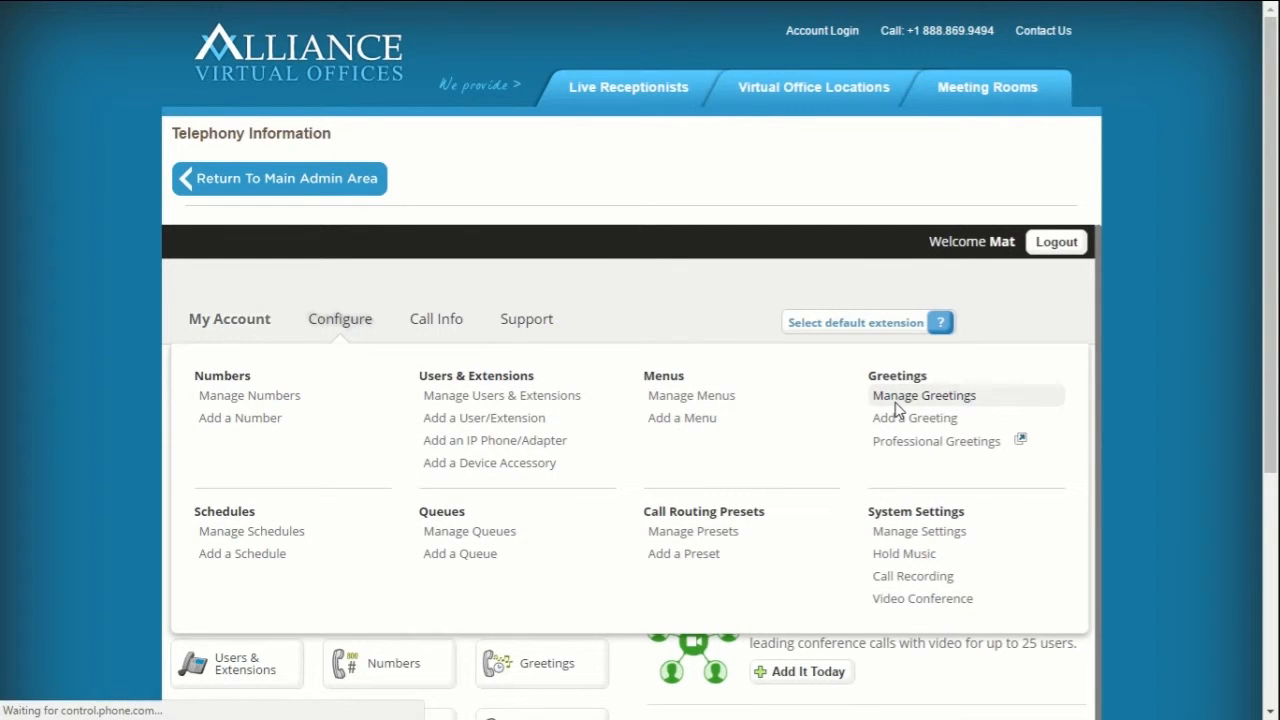
{"action": "left_click", "coordinate": [914, 417]}
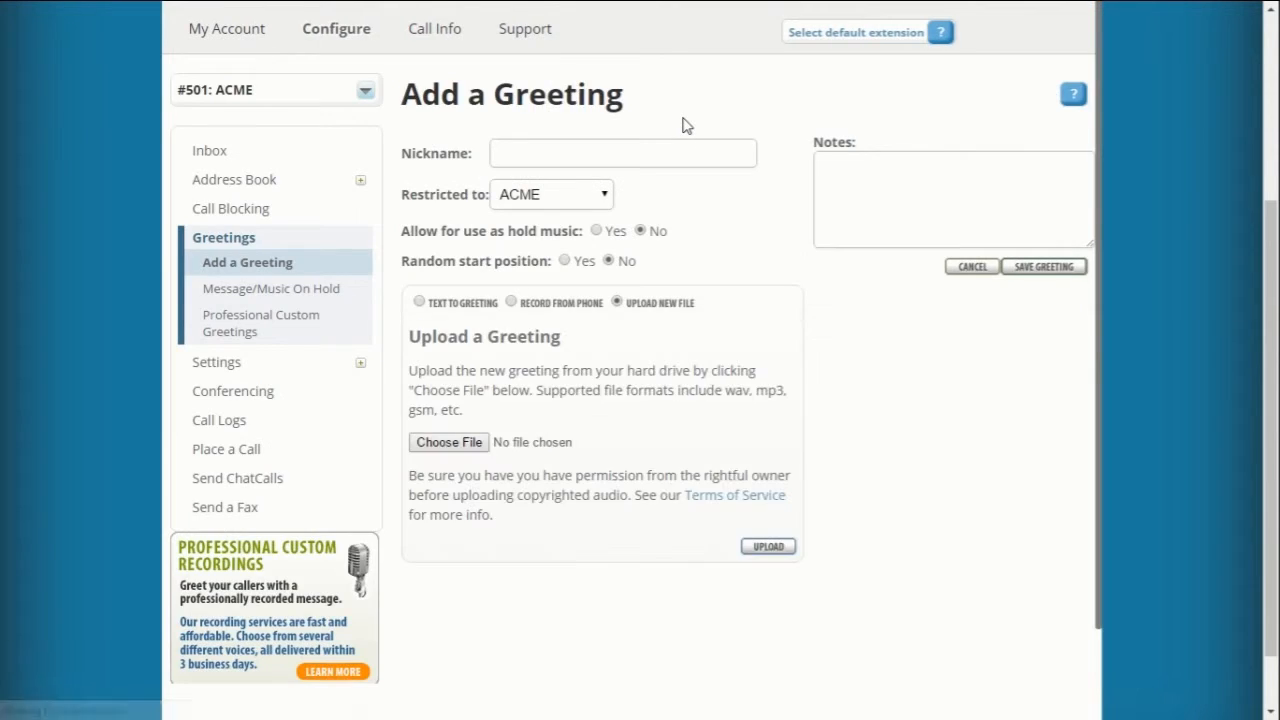
{"action": "left_click", "coordinate": [622, 153]}
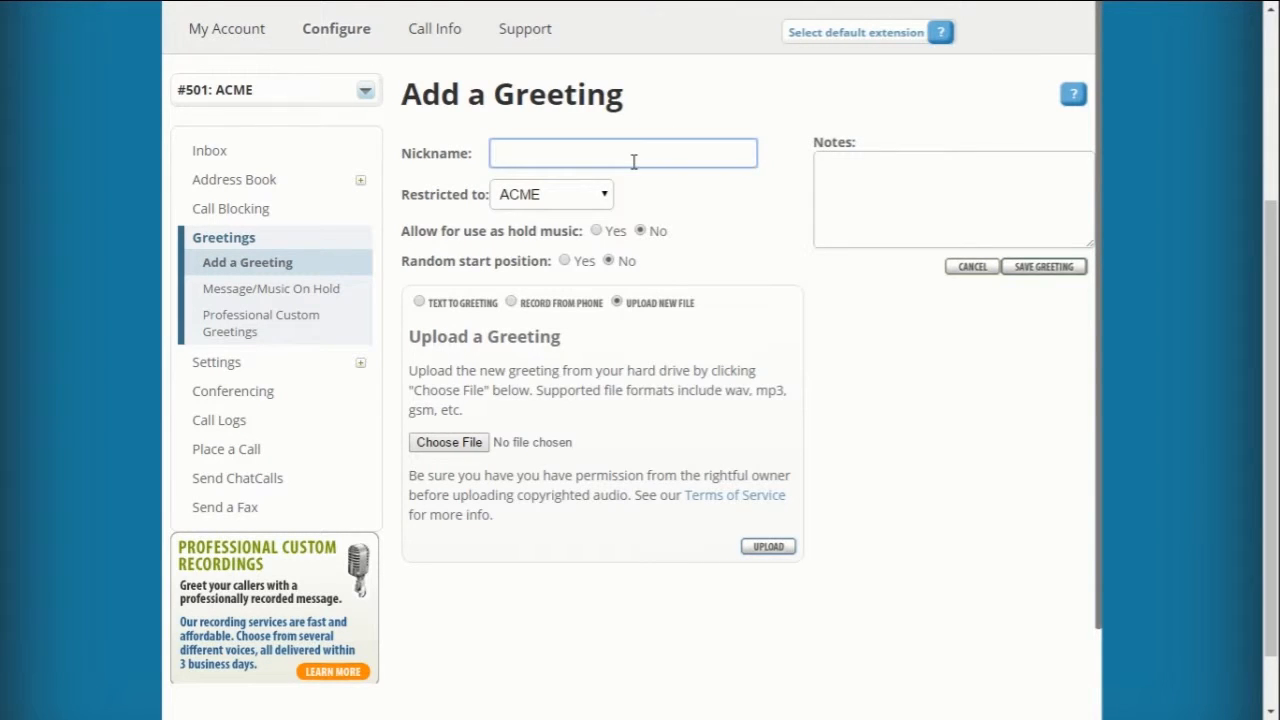
{"action": "type", "text": "GREETING 1"}
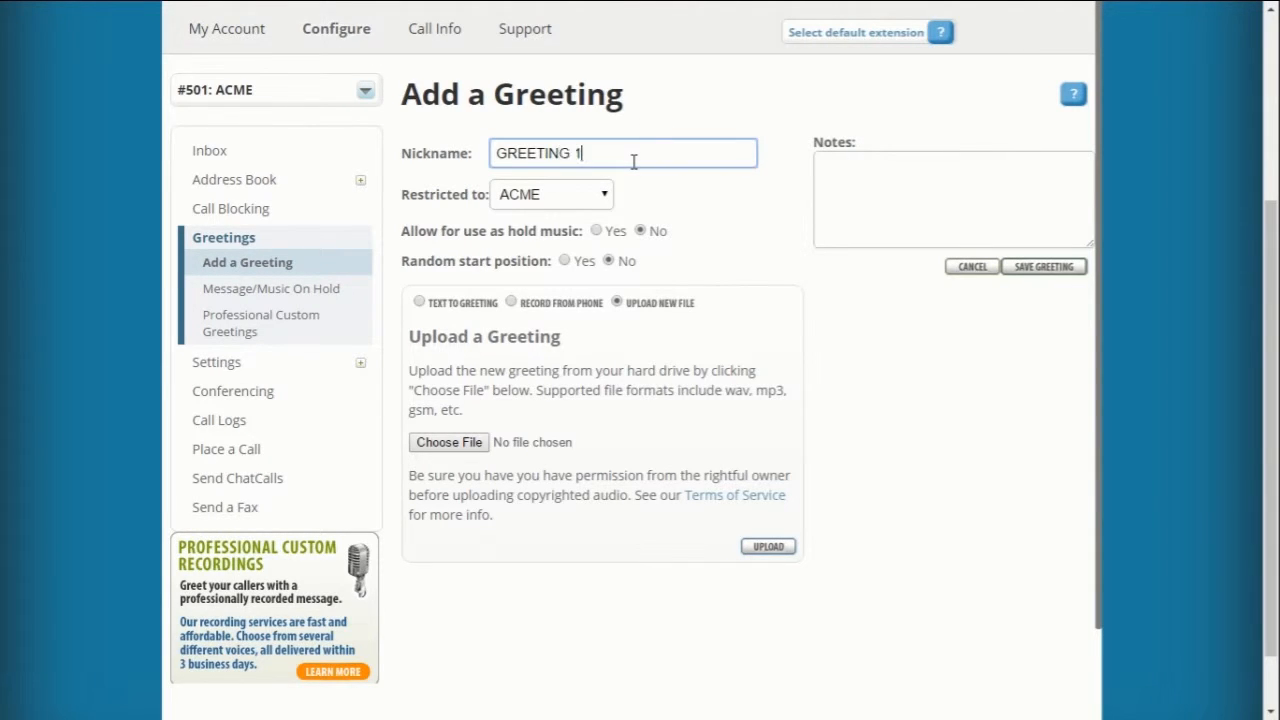
{"action": "mouse_move", "coordinate": [668, 280]}
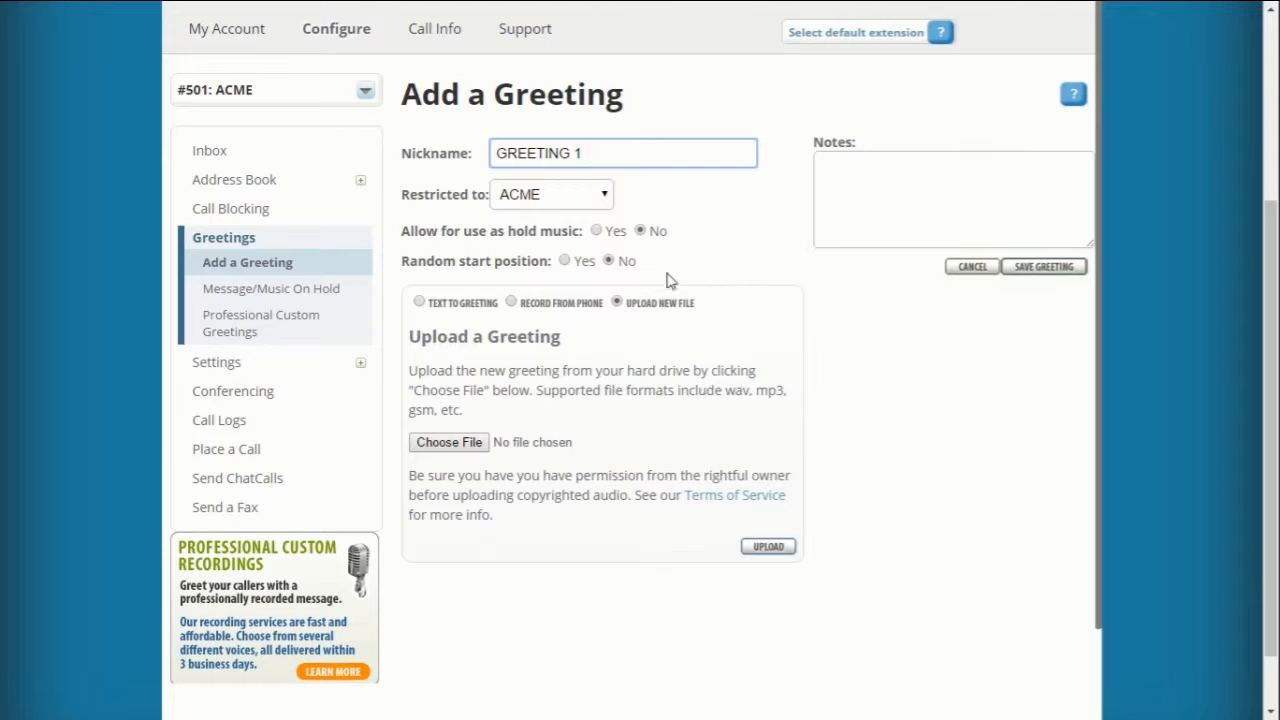
{"action": "mouse_move", "coordinate": [666, 319]}
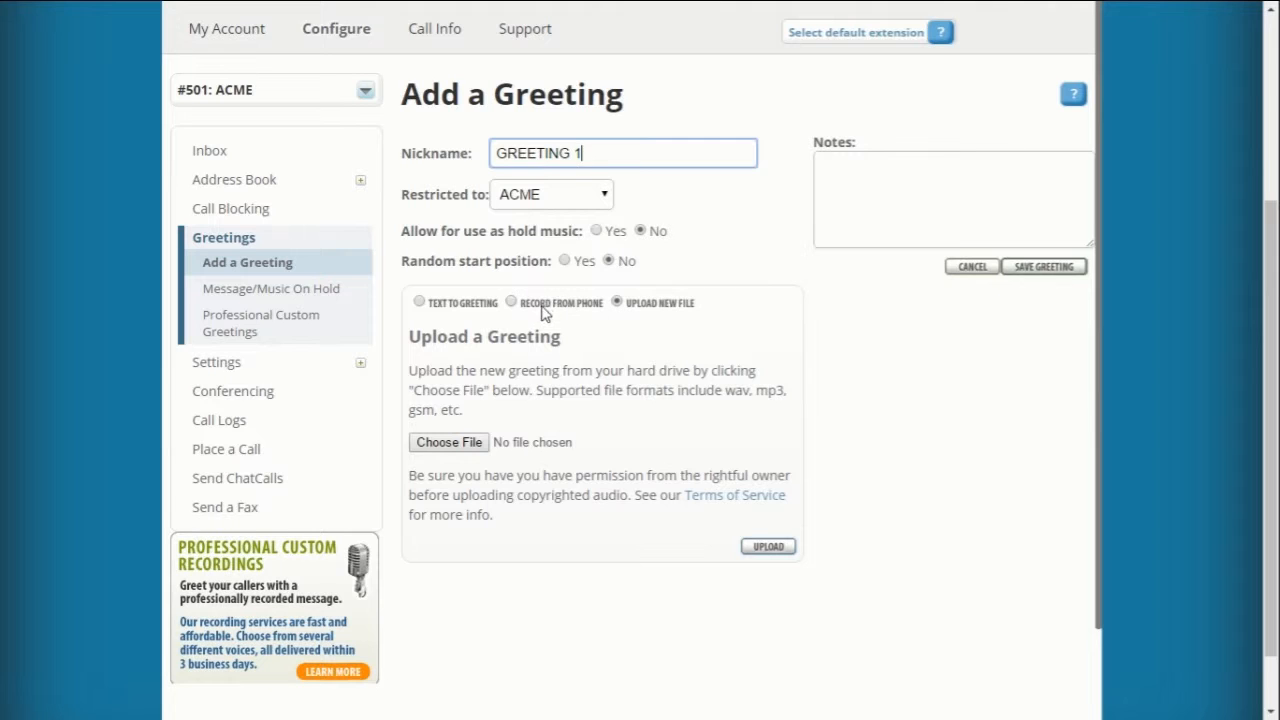
{"action": "left_click", "coordinate": [512, 301]}
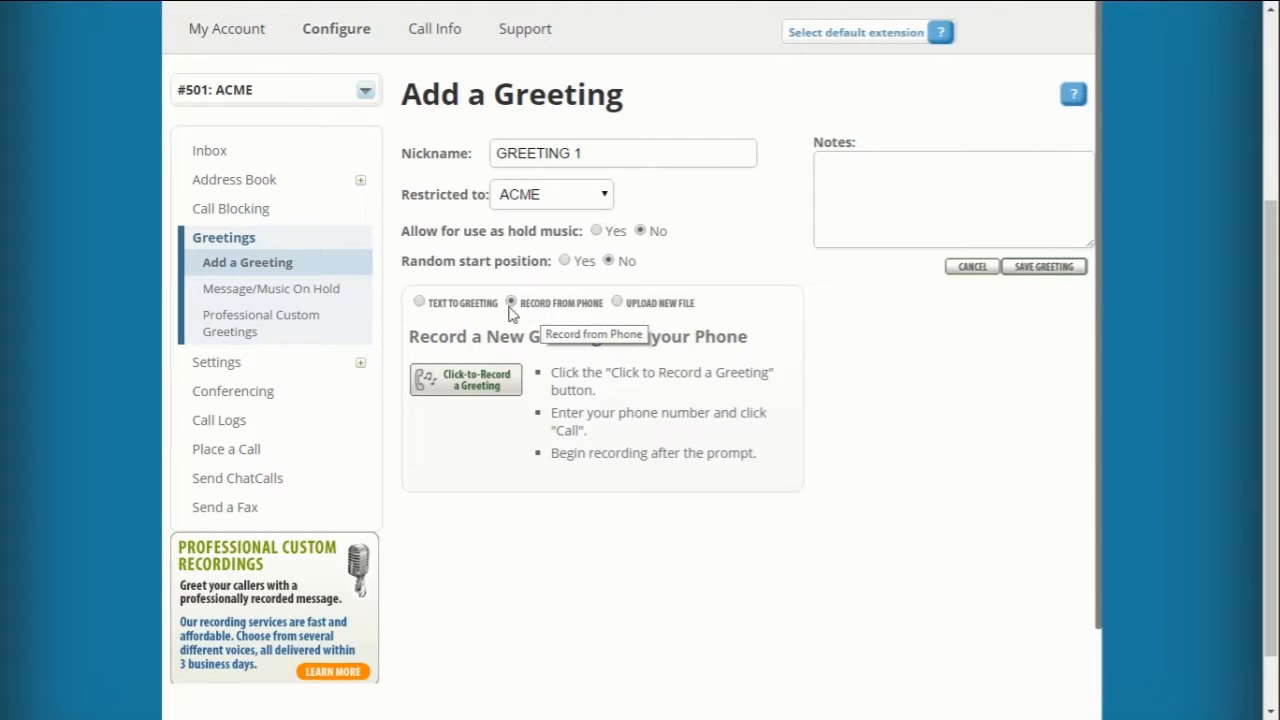
{"action": "left_click", "coordinate": [419, 302]}
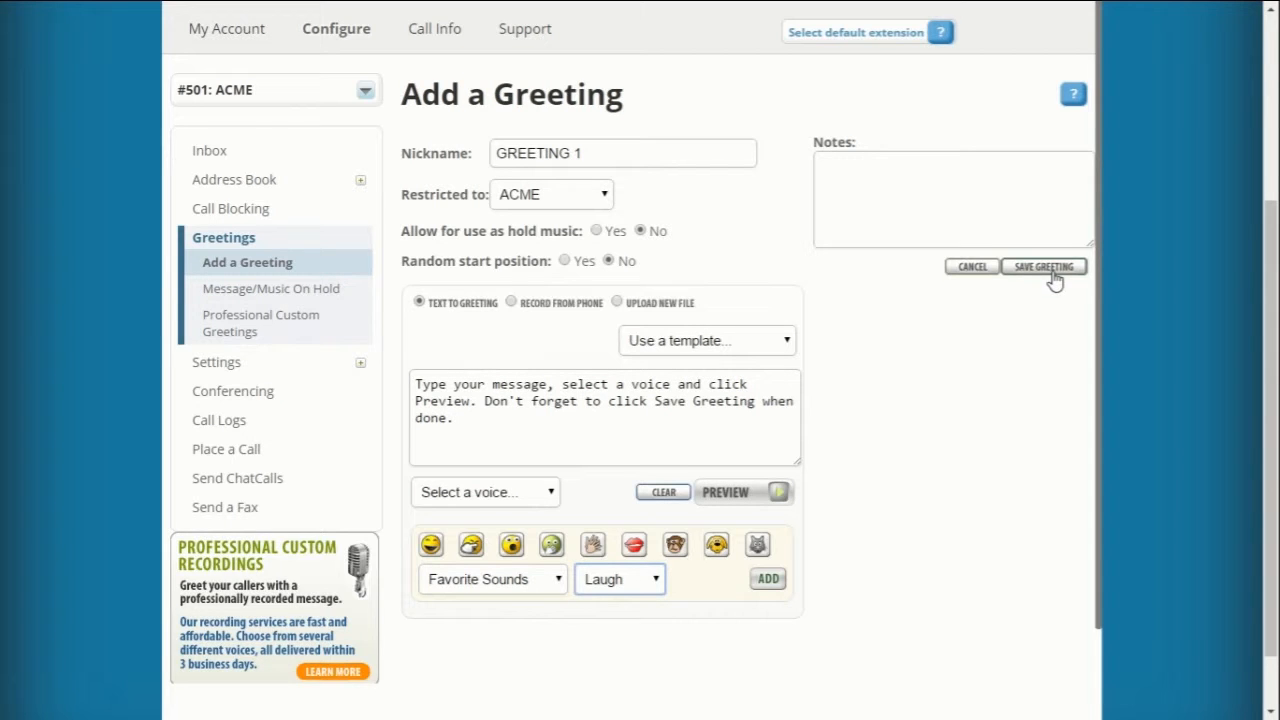
{"action": "mouse_move", "coordinate": [1044, 266]}
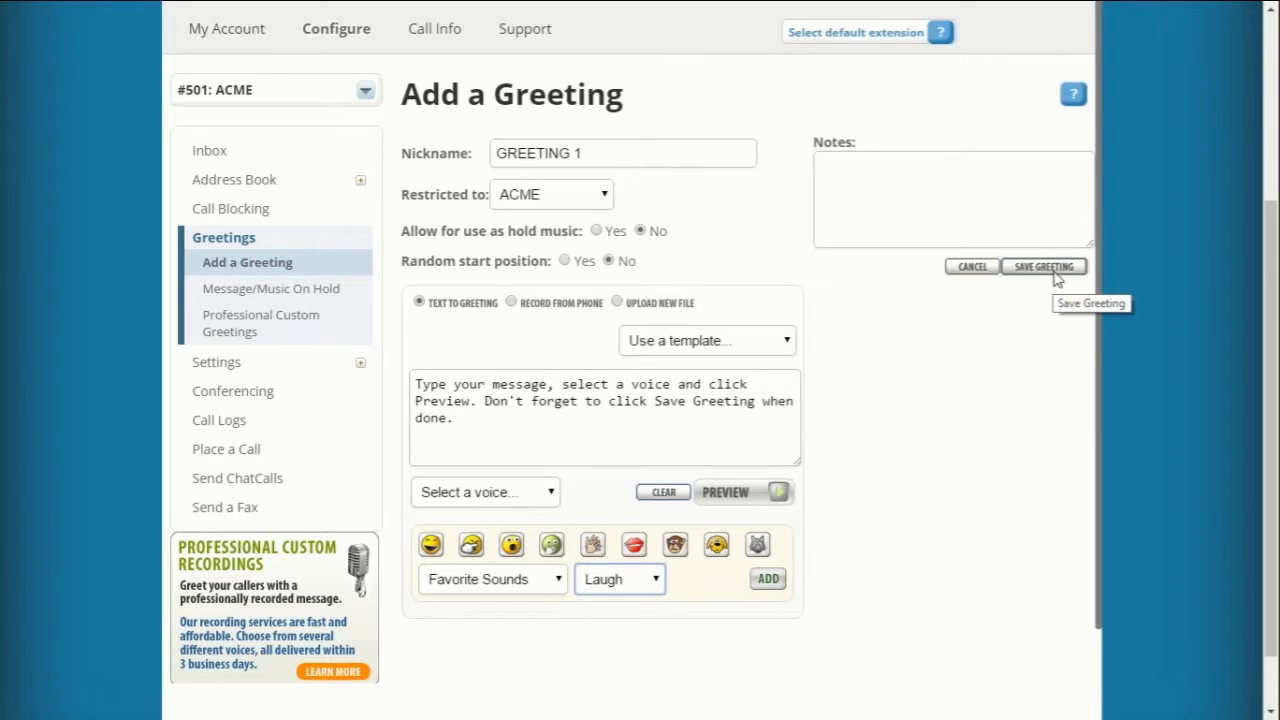
{"action": "left_click", "coordinate": [1043, 266]}
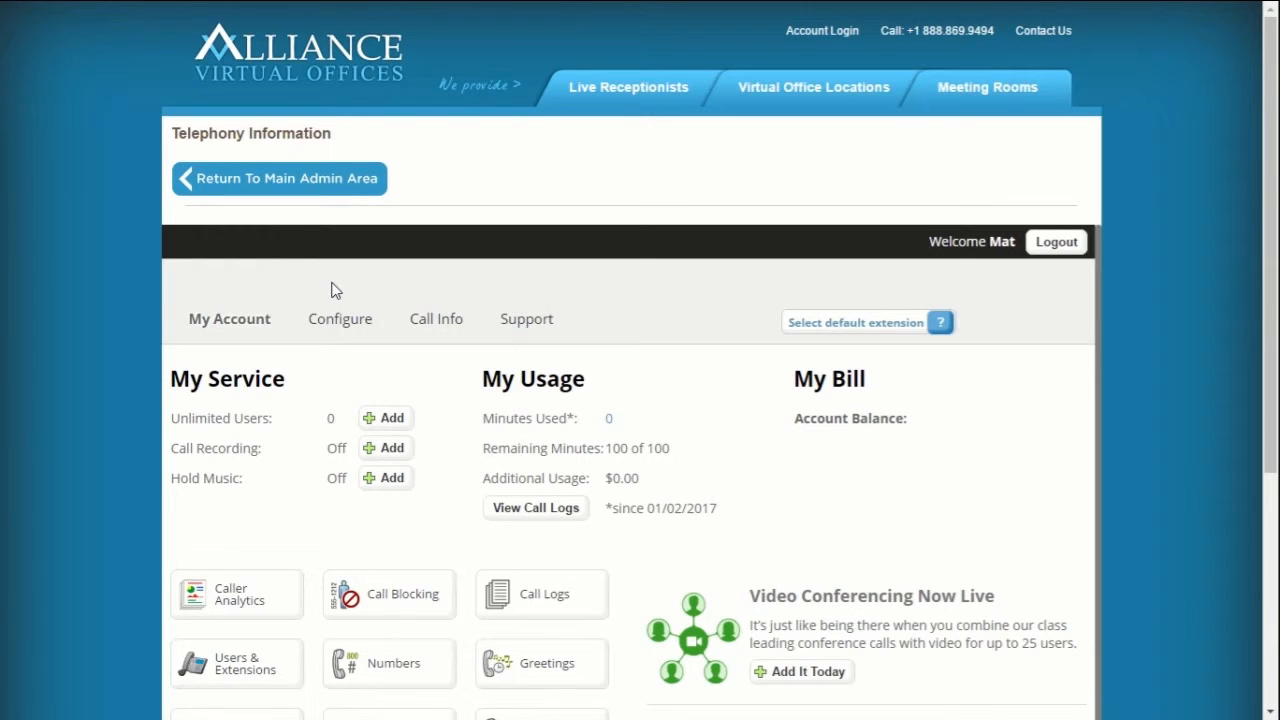
Set extension 501 ACME's Standard Greeting to GREETING 1, uncheck the leave-a-message prompt, and save.
{"action": "left_click", "coordinate": [340, 318]}
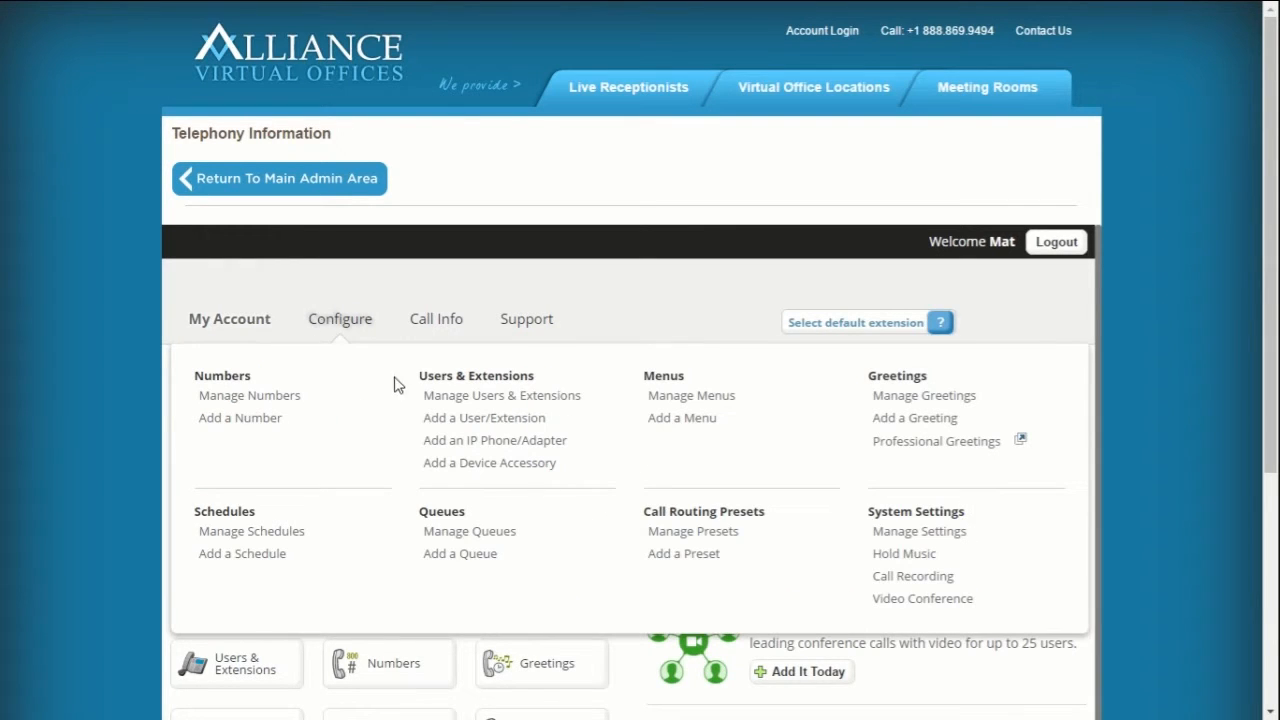
{"action": "left_click", "coordinate": [501, 395]}
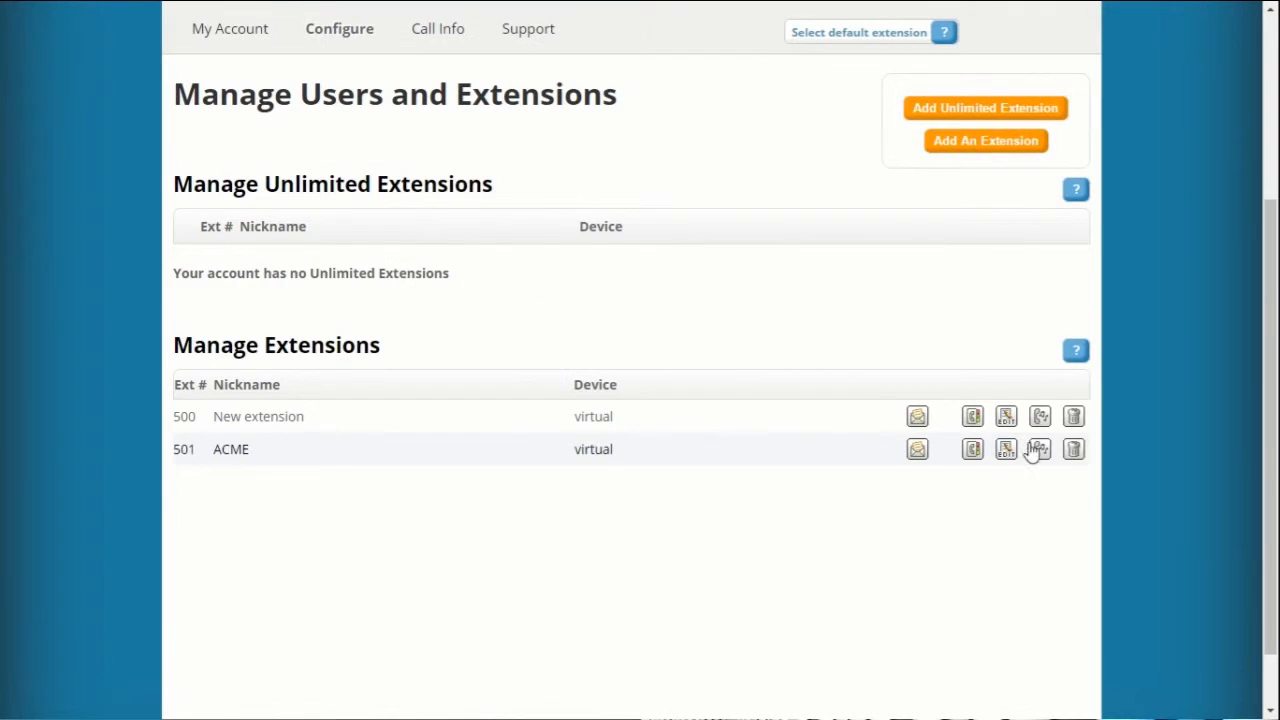
{"action": "left_click", "coordinate": [1039, 449]}
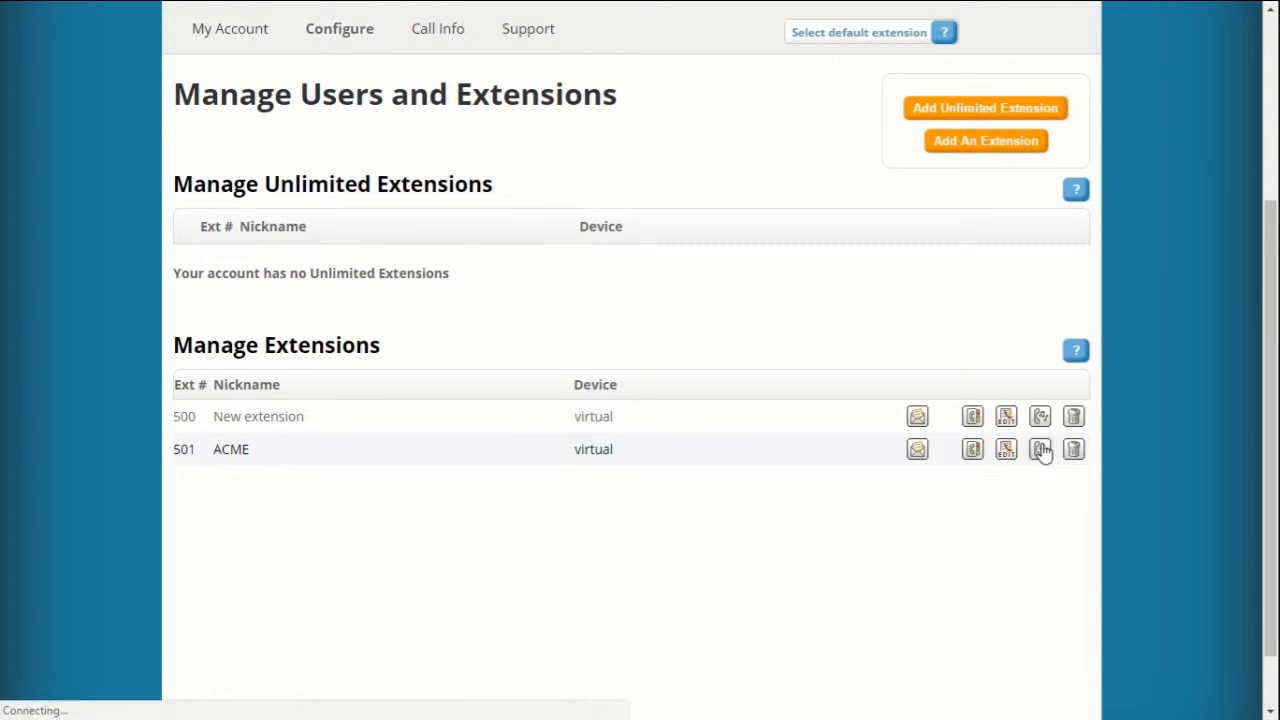
{"action": "left_click", "coordinate": [1040, 449]}
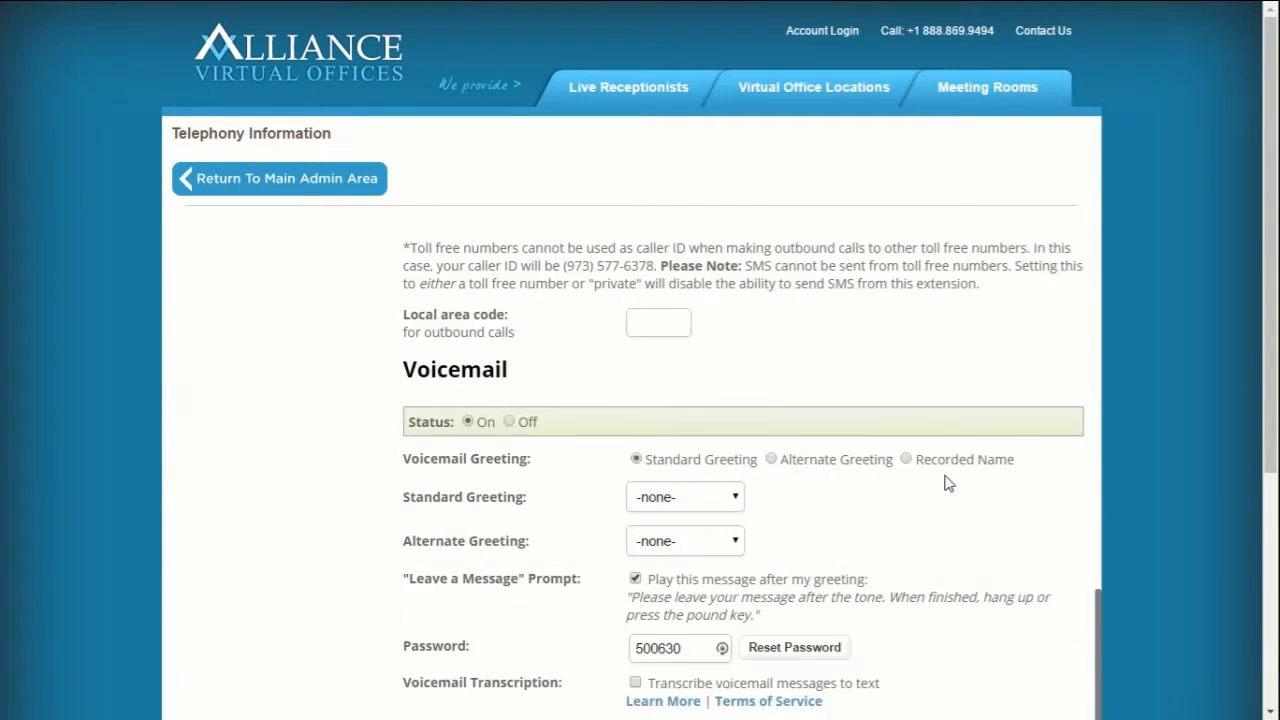
{"action": "scroll", "scroll_direction": "down", "scroll_amount": 3}
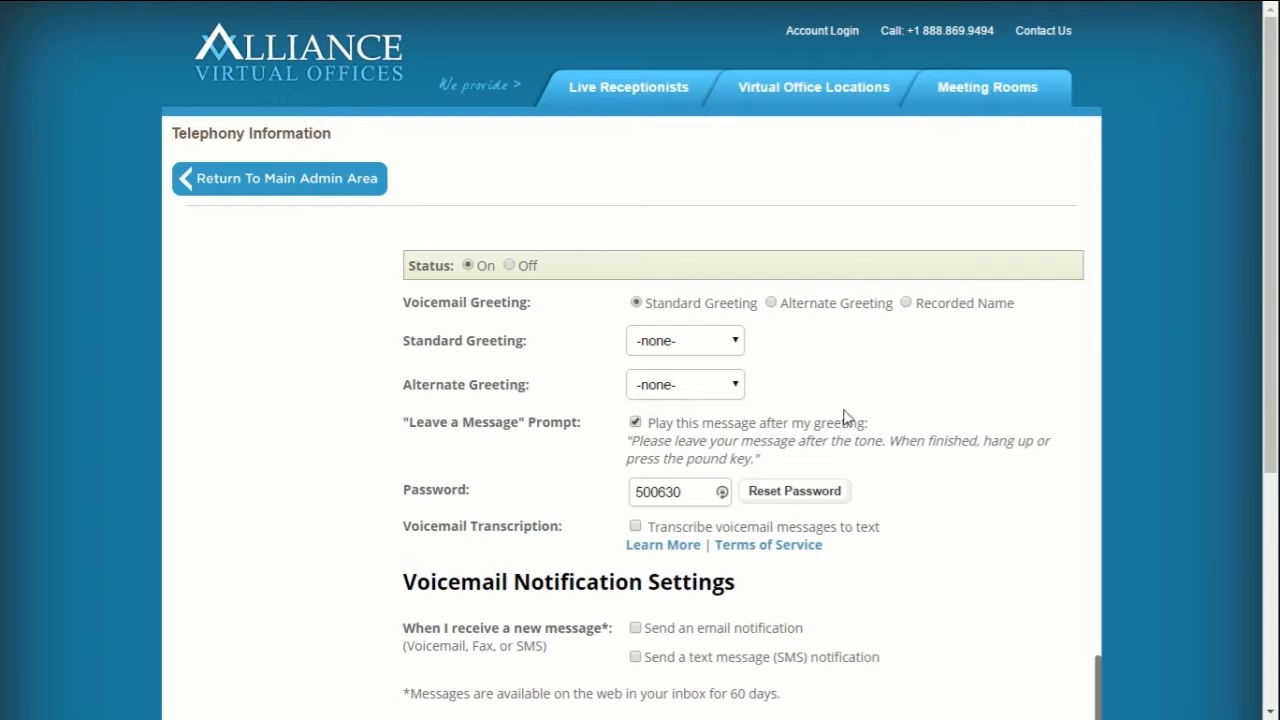
{"action": "left_click", "coordinate": [685, 340]}
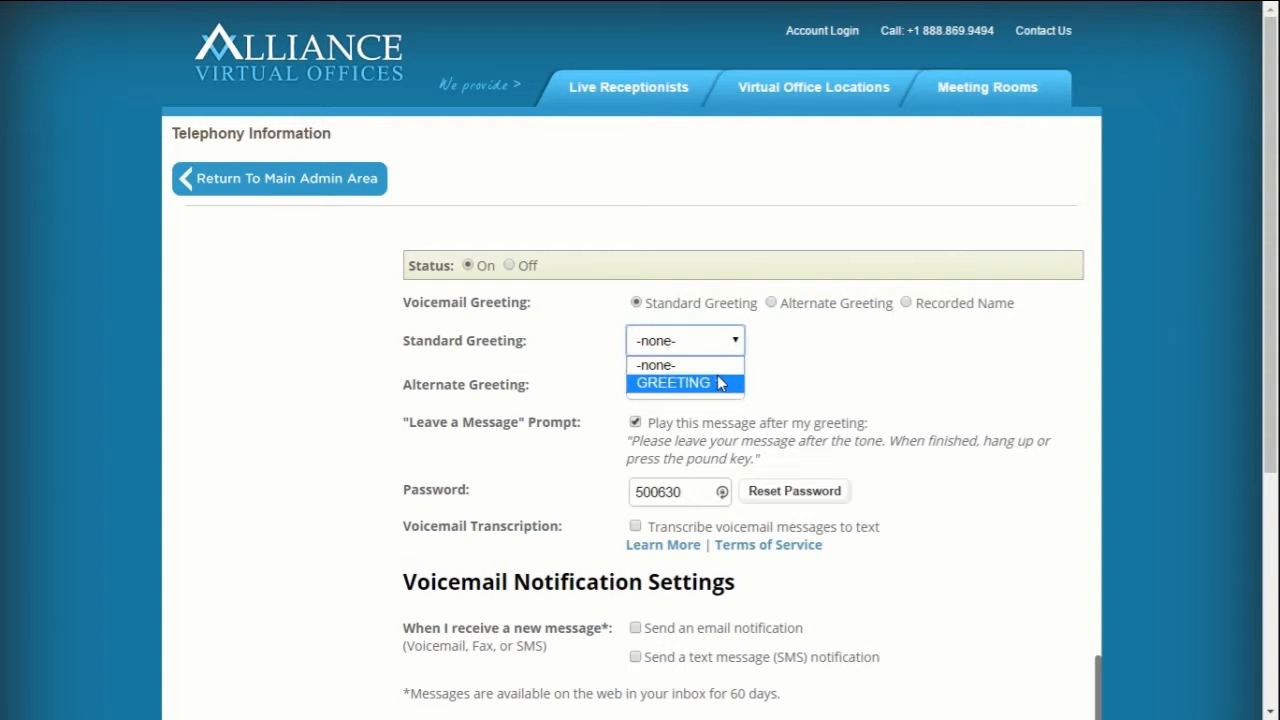
{"action": "left_click", "coordinate": [685, 382]}
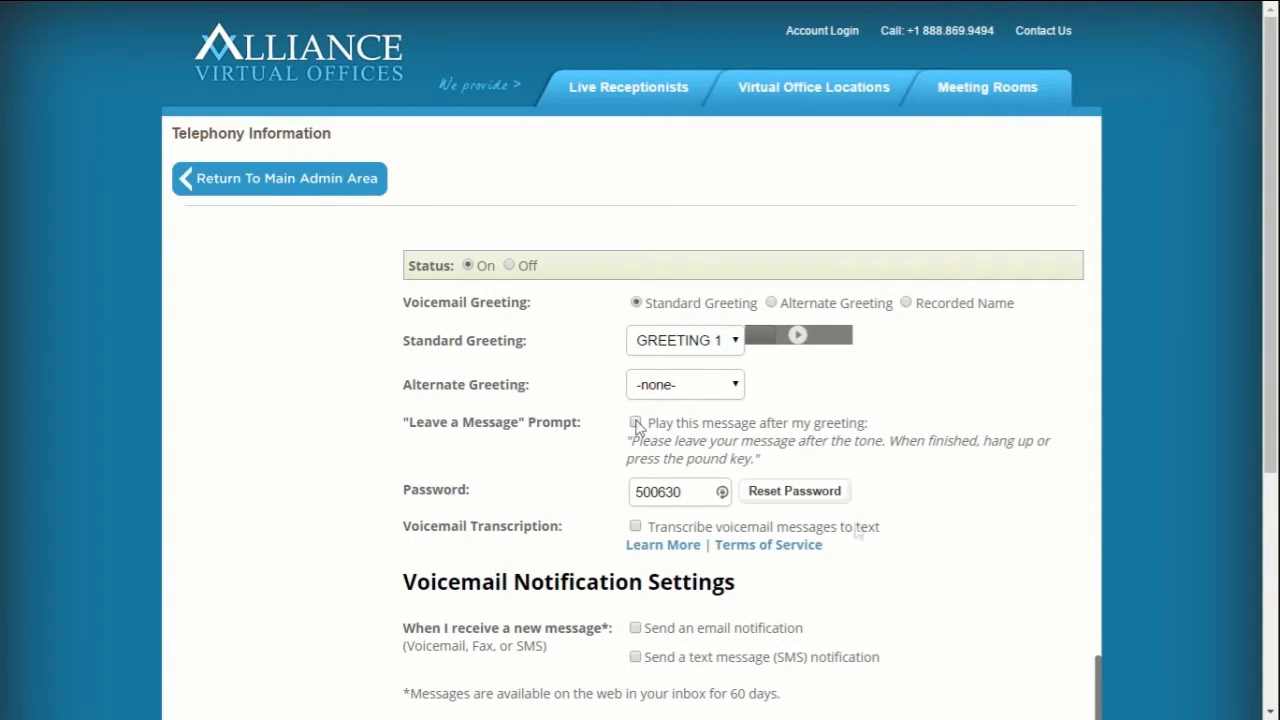
{"action": "scroll", "scroll_direction": "down", "scroll_amount": 3}
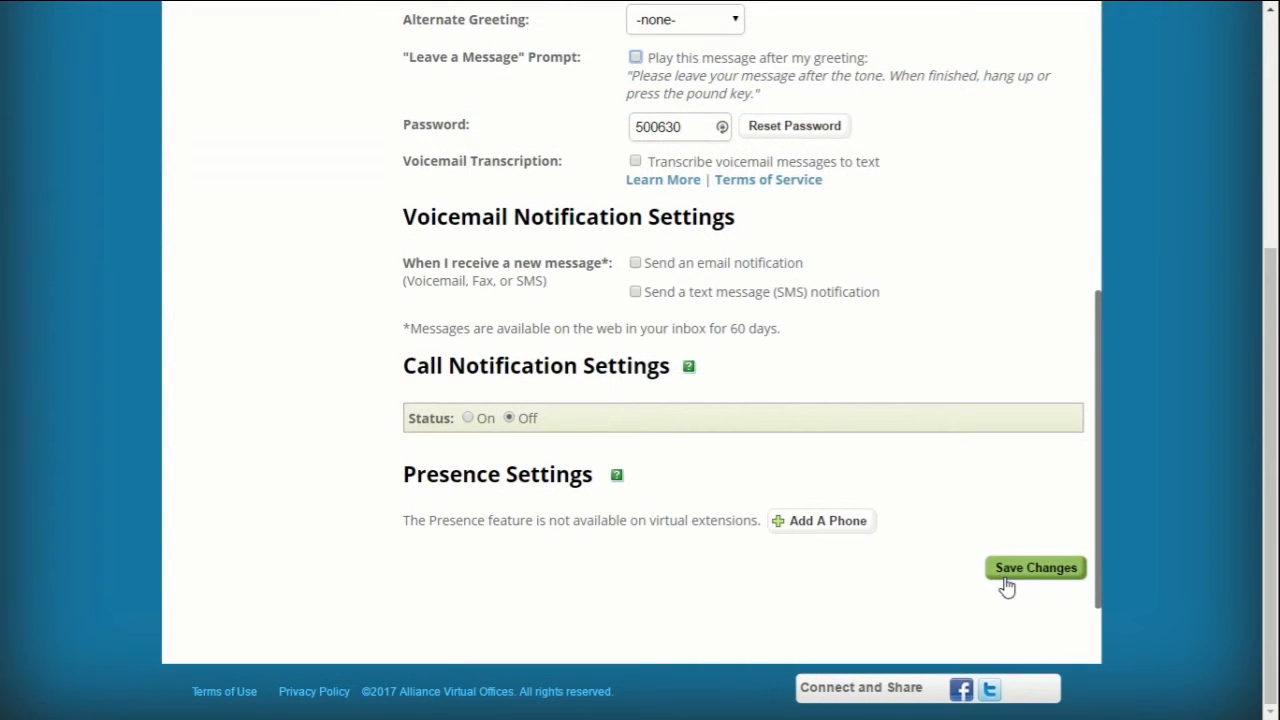
{"action": "left_click", "coordinate": [1035, 567]}
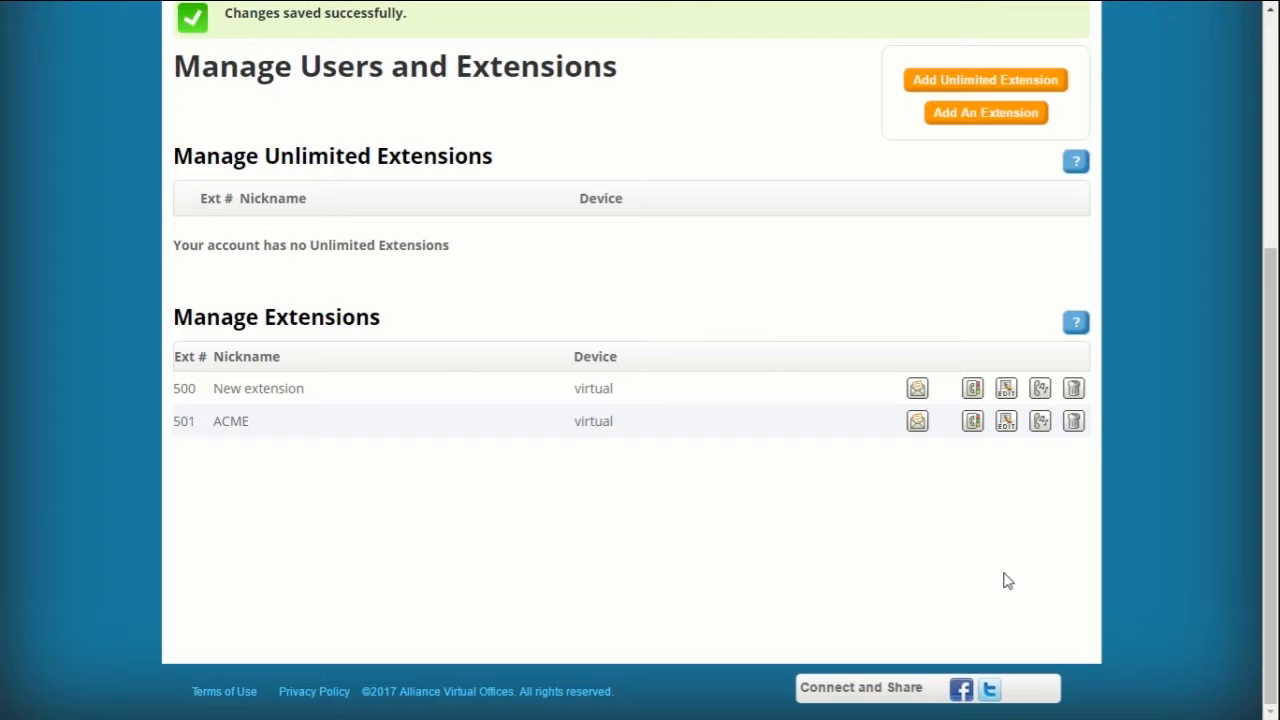
{"action": "scroll", "scroll_direction": "up", "scroll_amount": 3}
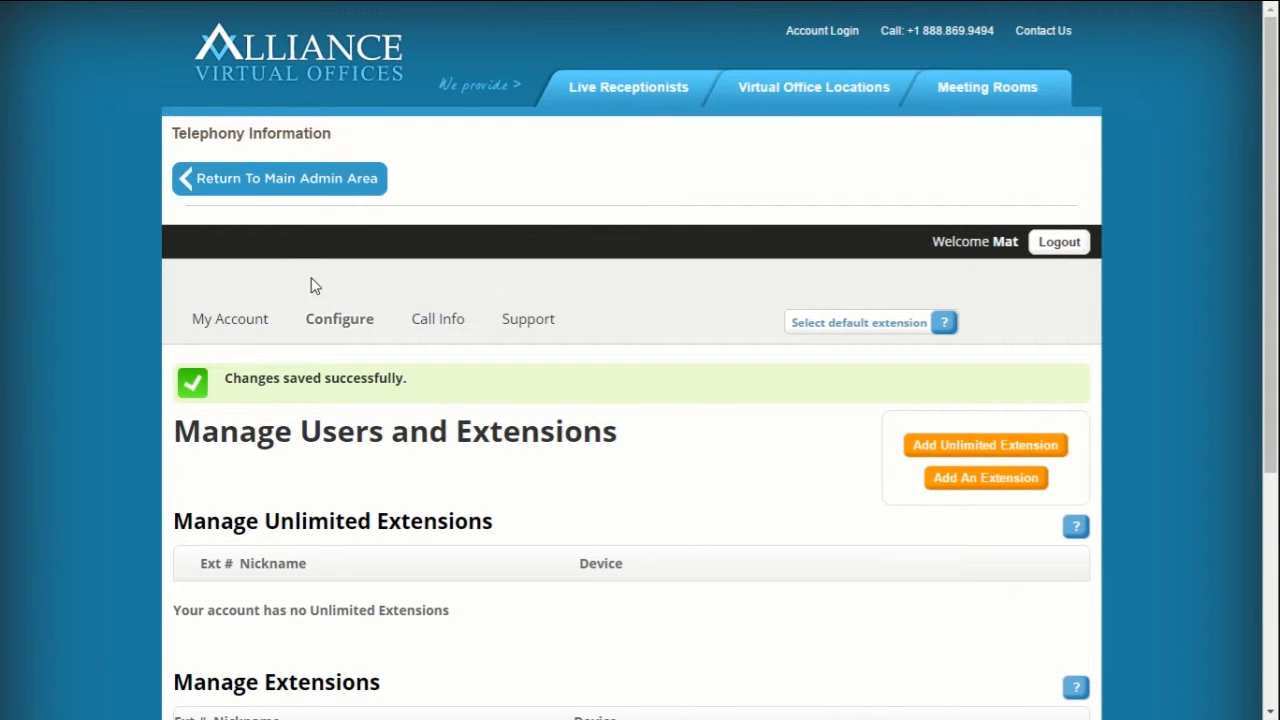
{"action": "left_click", "coordinate": [339, 318]}
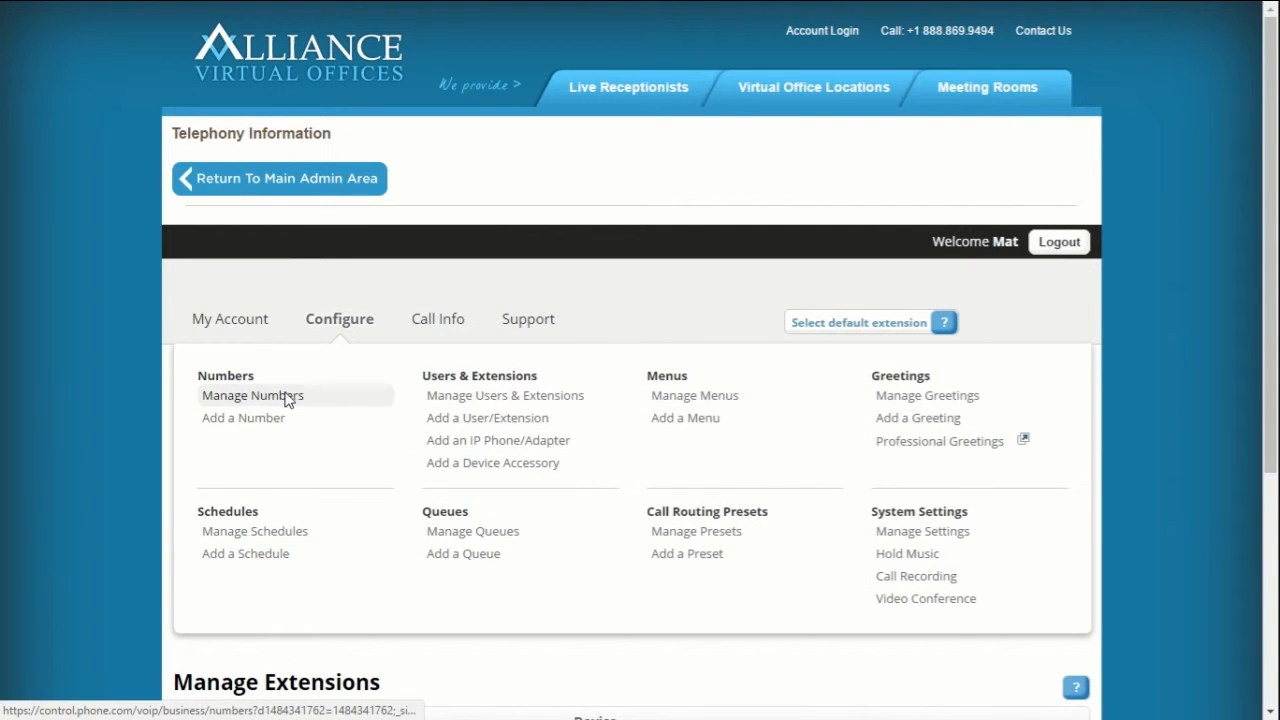
{"action": "left_click", "coordinate": [252, 395]}
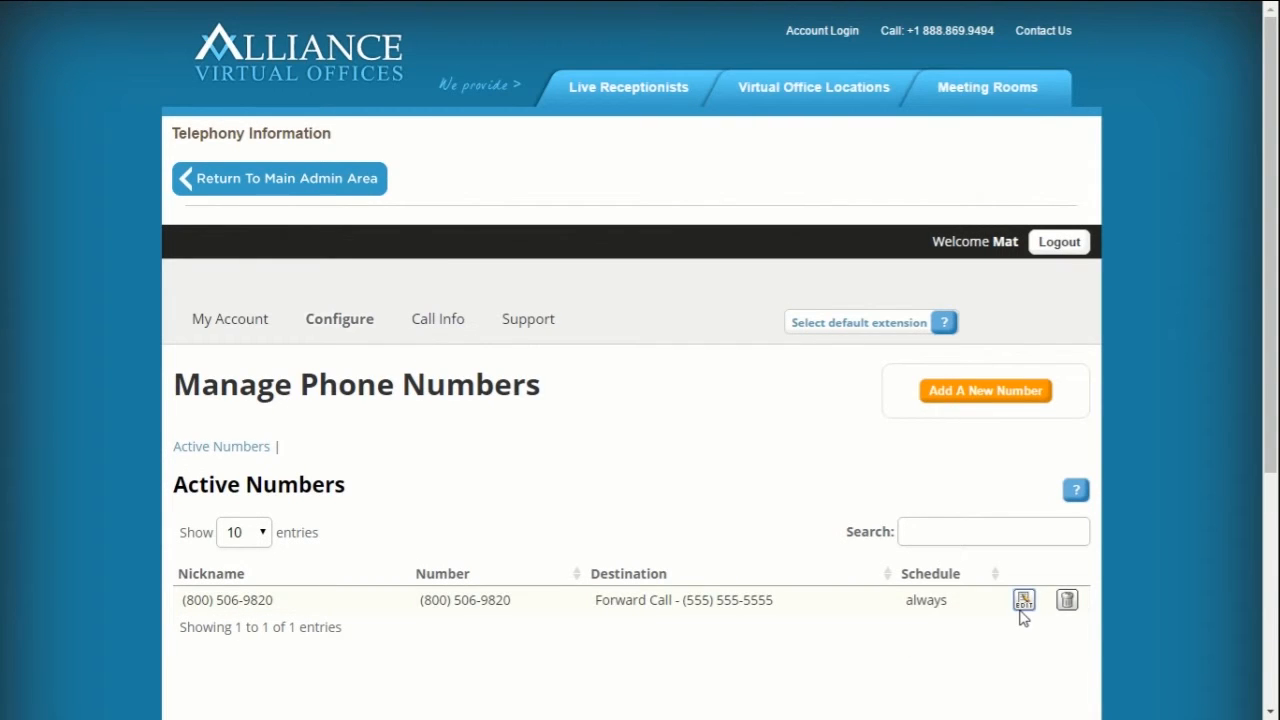
{"action": "left_click", "coordinate": [1023, 600]}
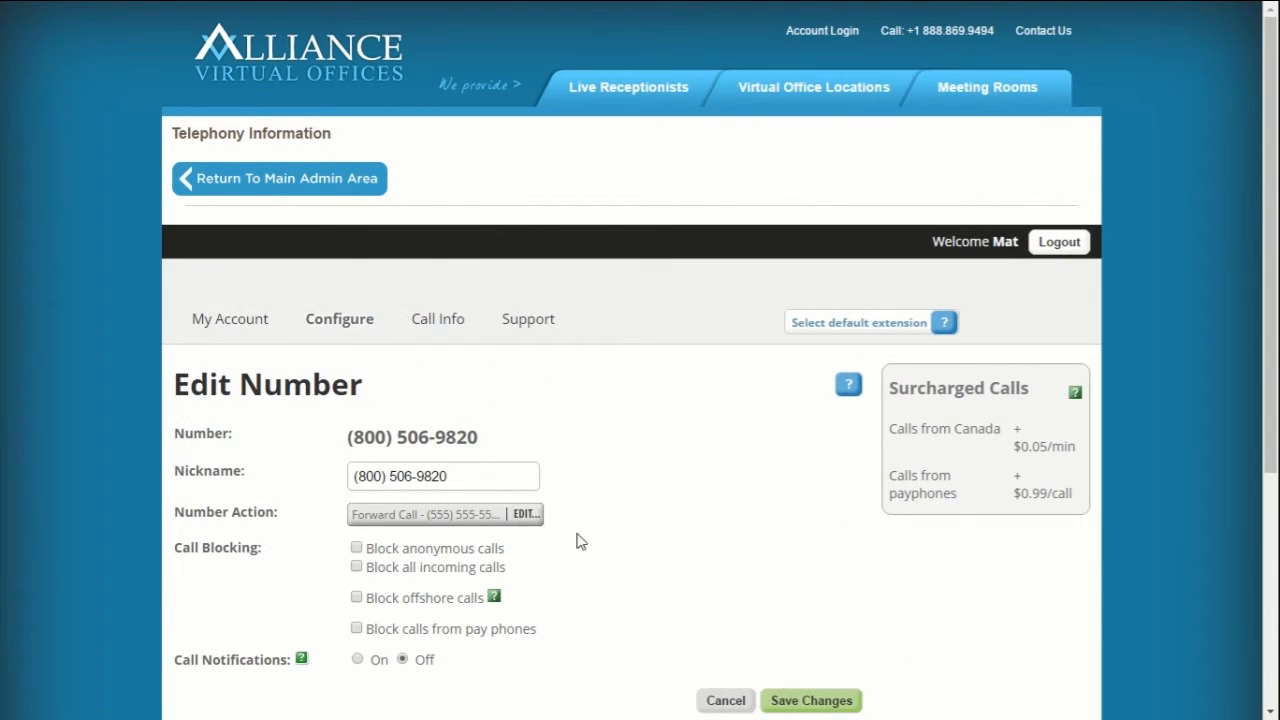
{"action": "left_click", "coordinate": [524, 513]}
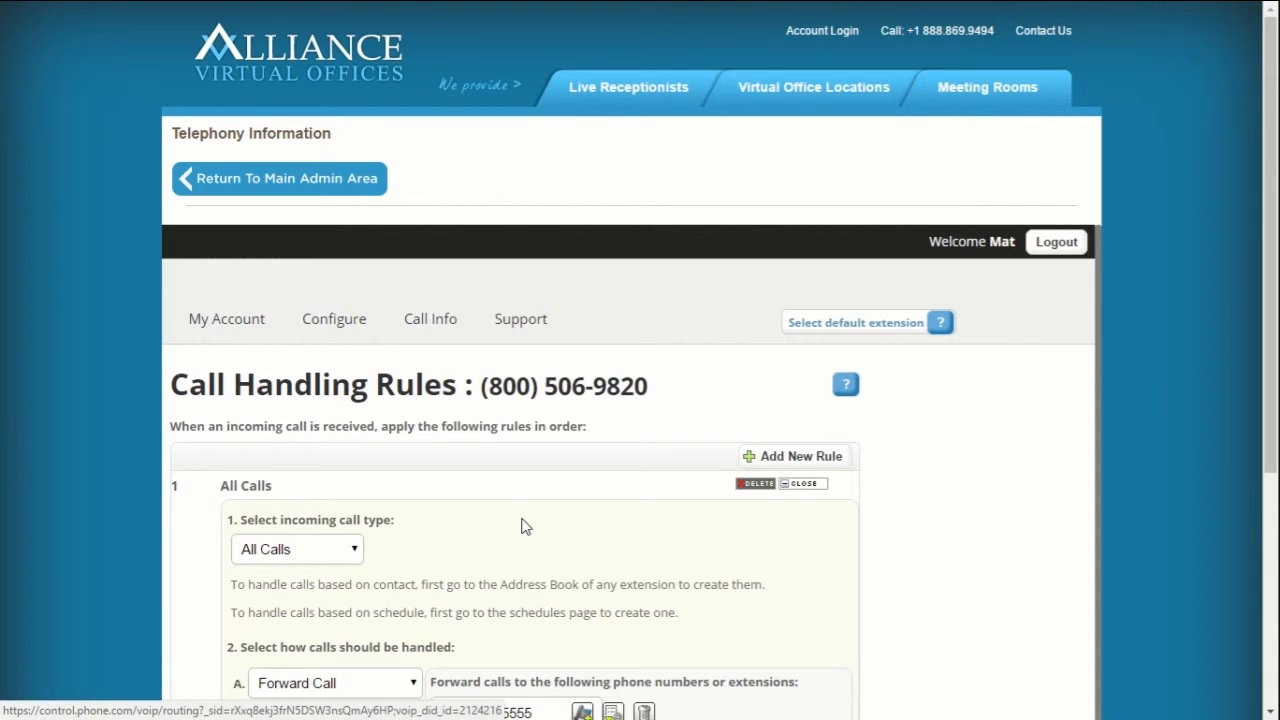
{"action": "scroll", "scroll_direction": "down", "scroll_amount": 3}
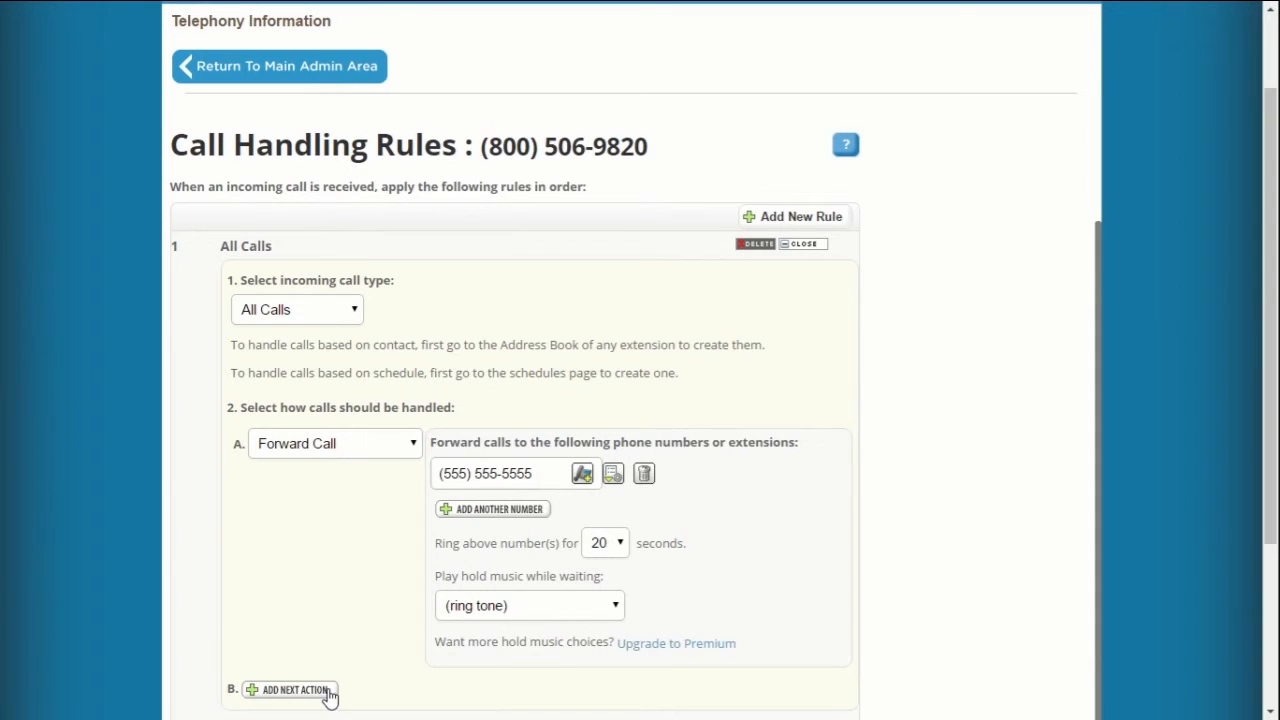
{"action": "left_click", "coordinate": [290, 690]}
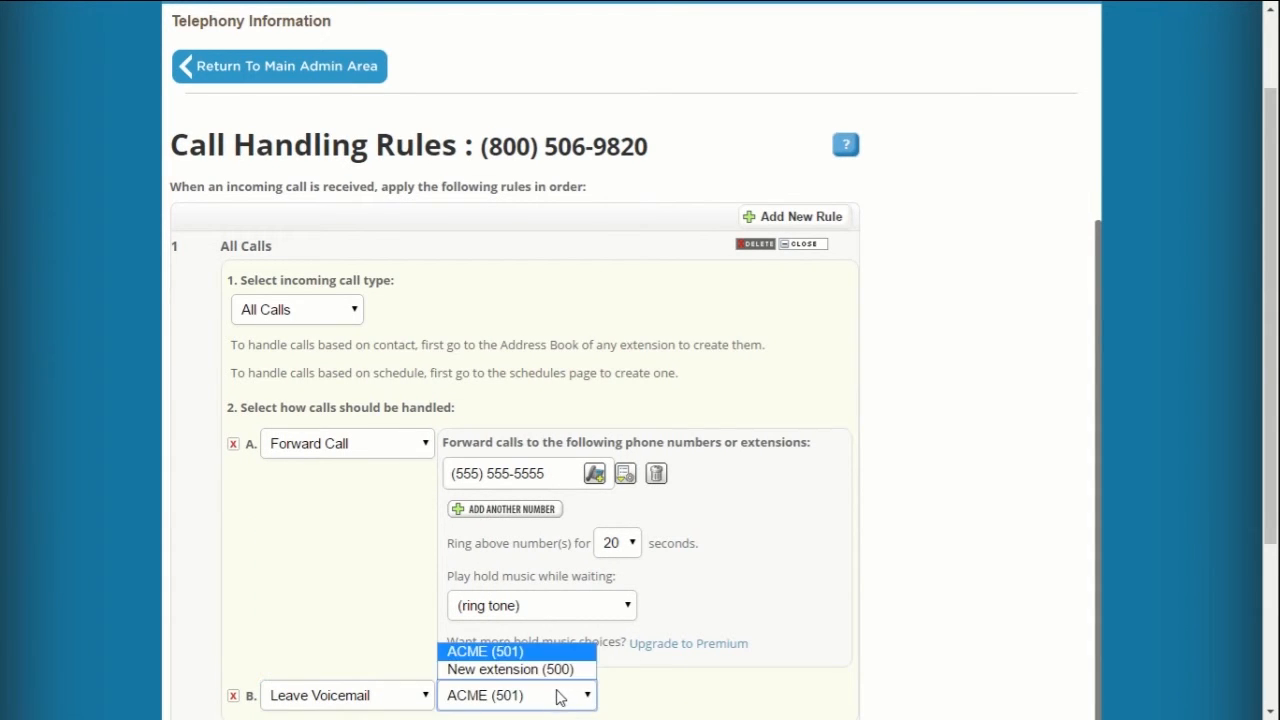
{"action": "left_click", "coordinate": [515, 651]}
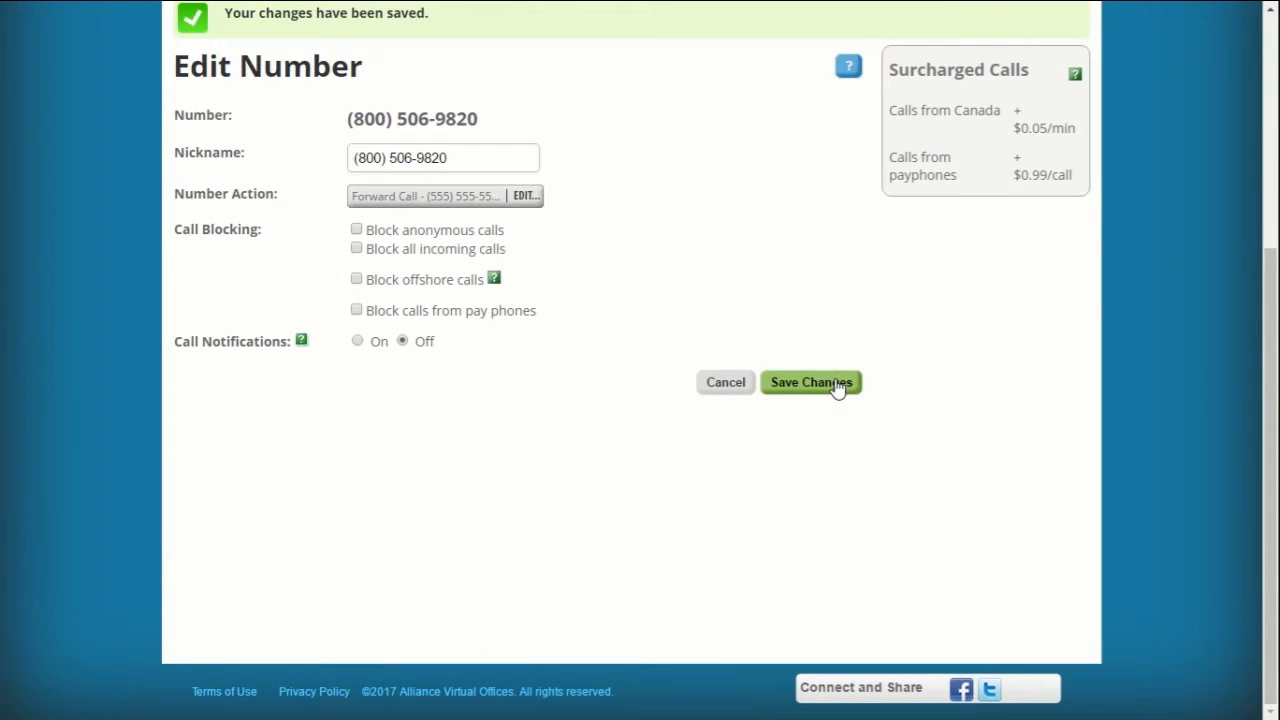
{"action": "left_click", "coordinate": [811, 382]}
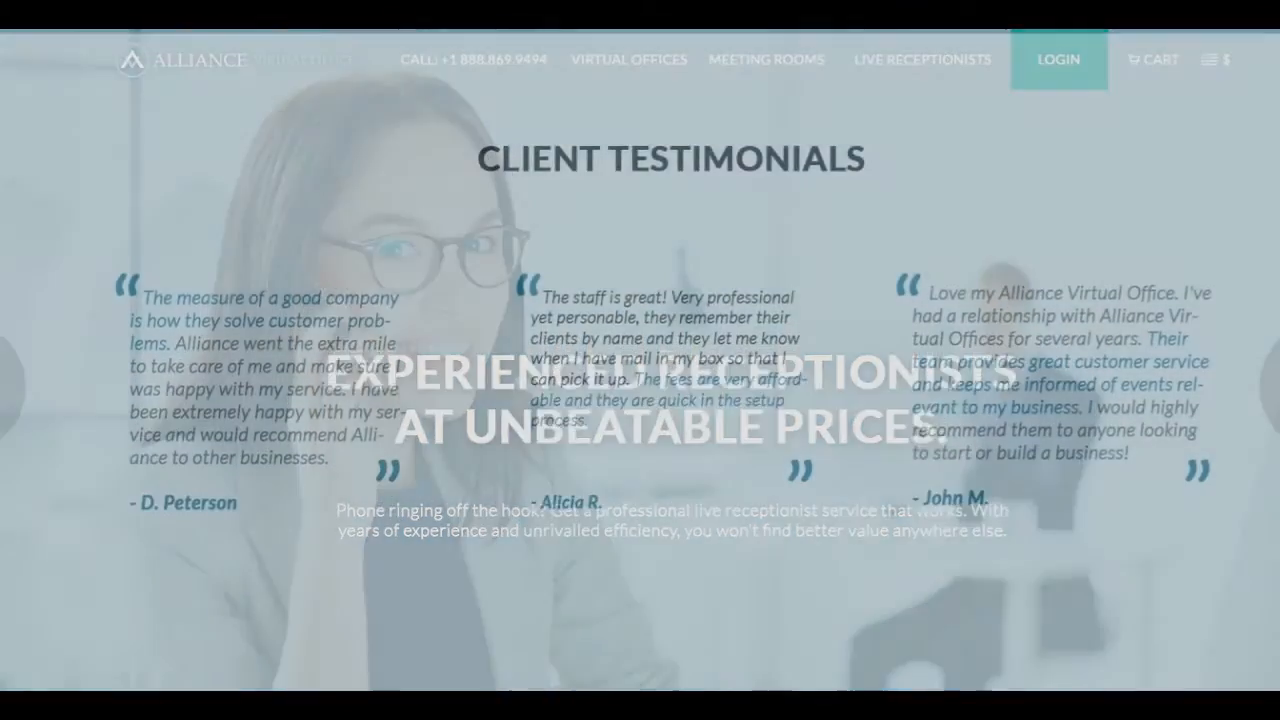
{"action": "scroll", "scroll_direction": "down", "scroll_amount": 3}
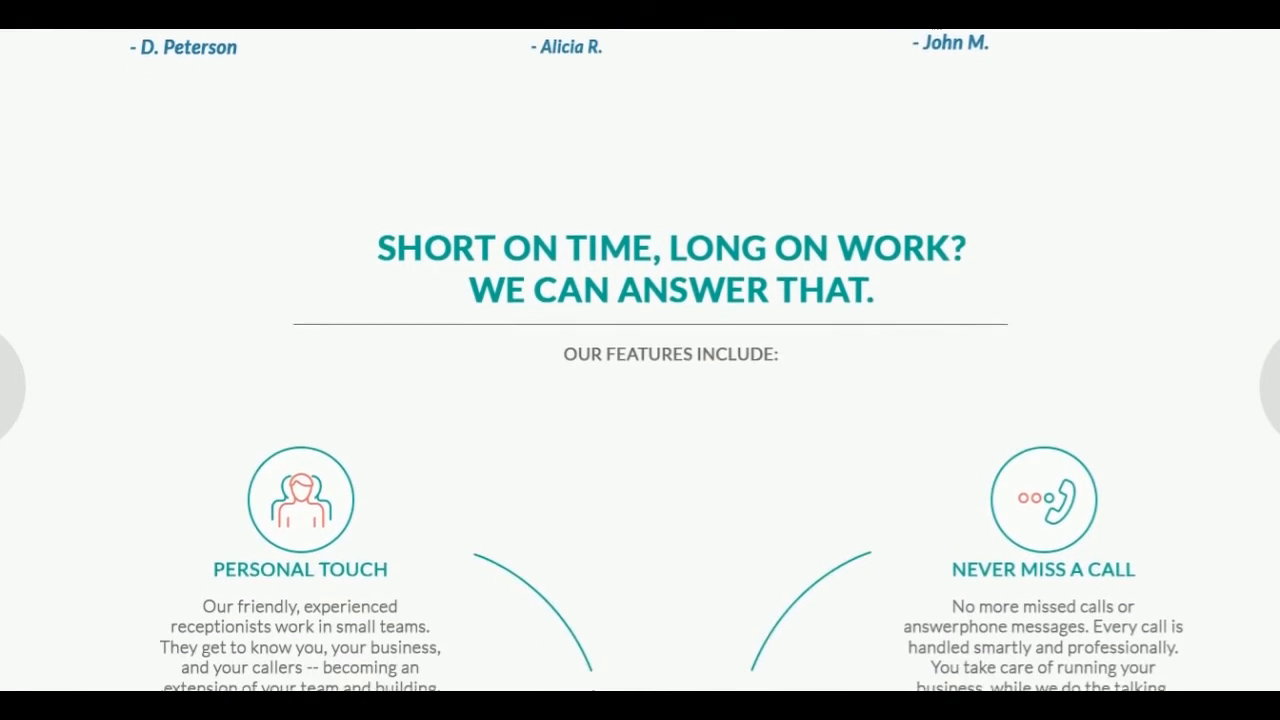
{"action": "scroll", "scroll_direction": "down", "scroll_amount": 3}
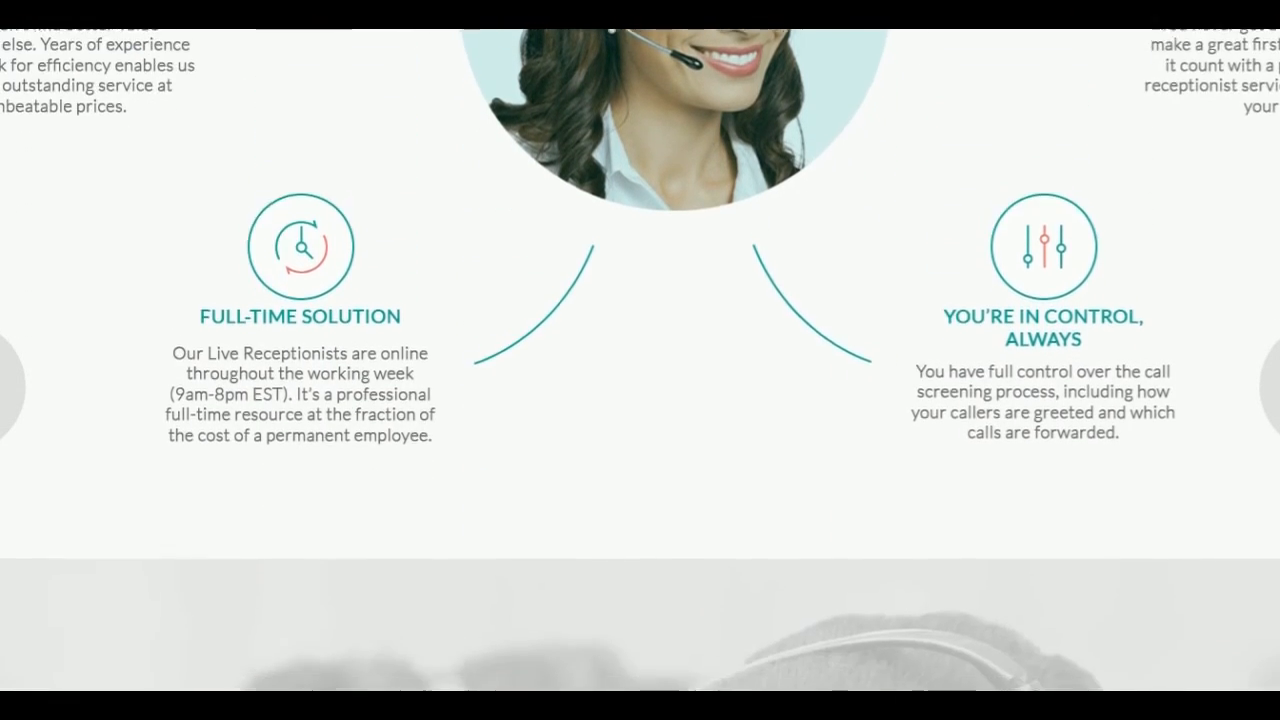